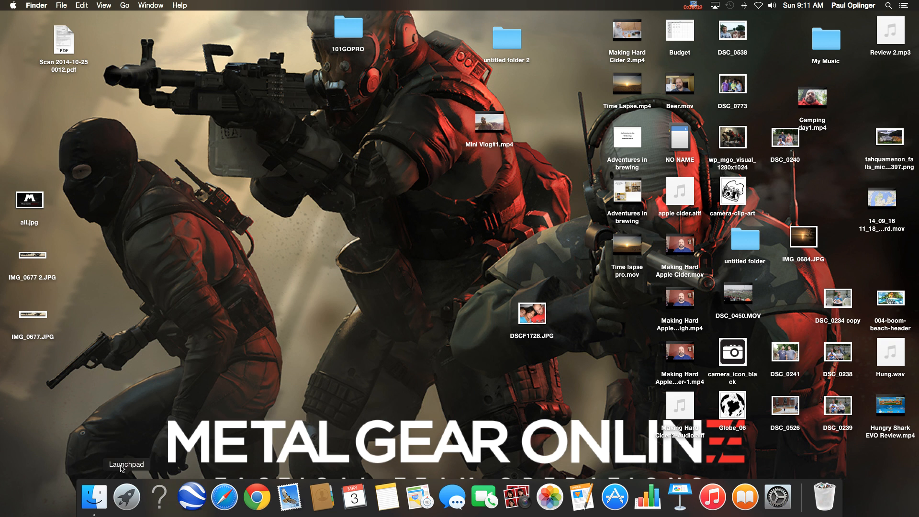
Launch iMovie from Launchpad.
left_click(125, 498)
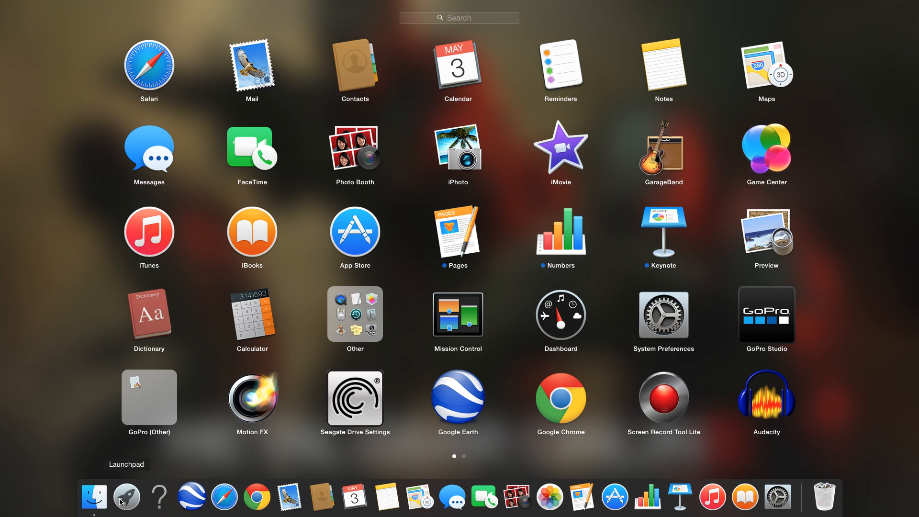
mouse_move(573, 158)
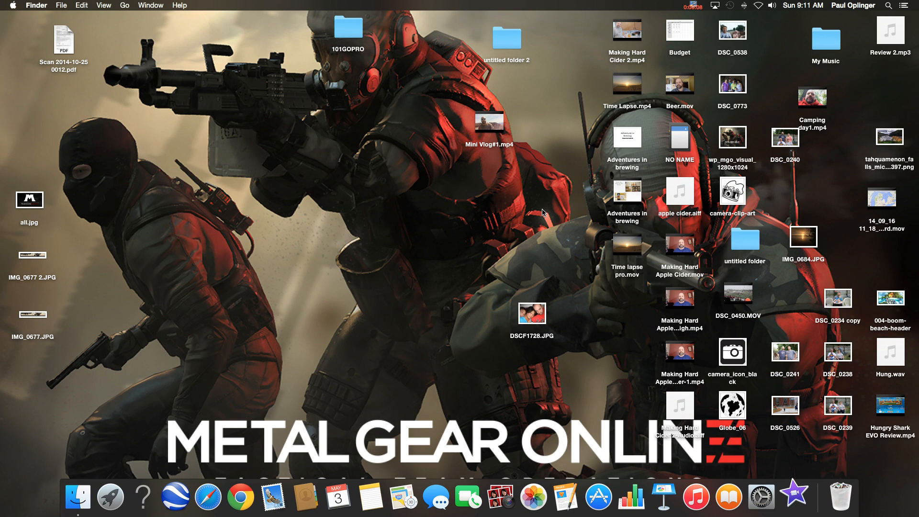
left_click(795, 497)
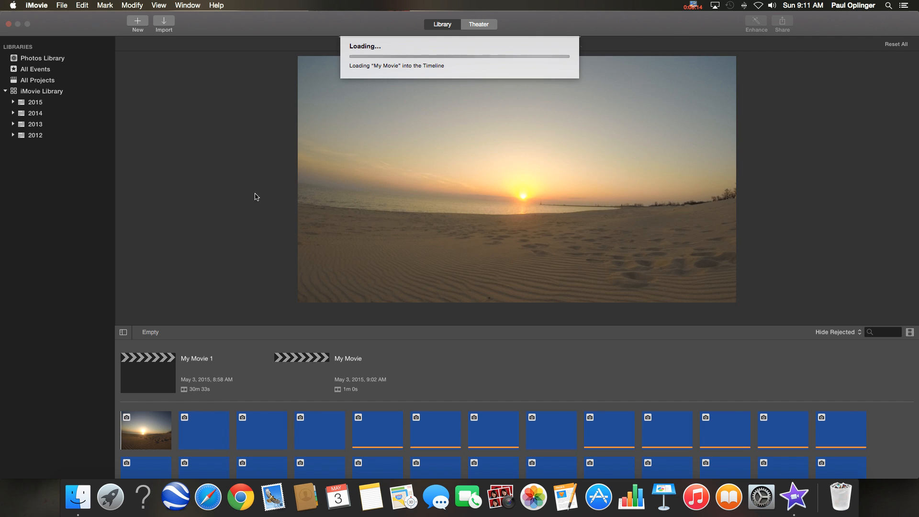
Create a new library event named 'time lapse video' under 2015.
right_click(41, 135)
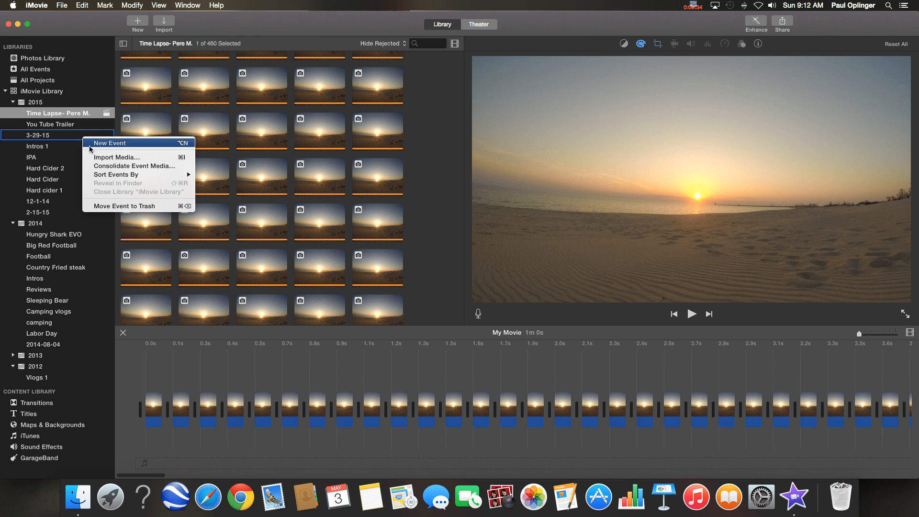
left_click(109, 143)
type("t")
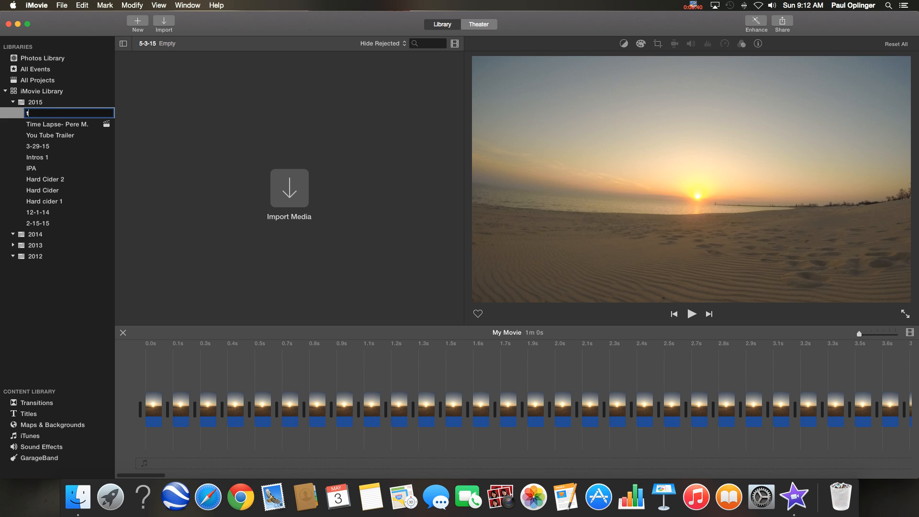
type("ime la")
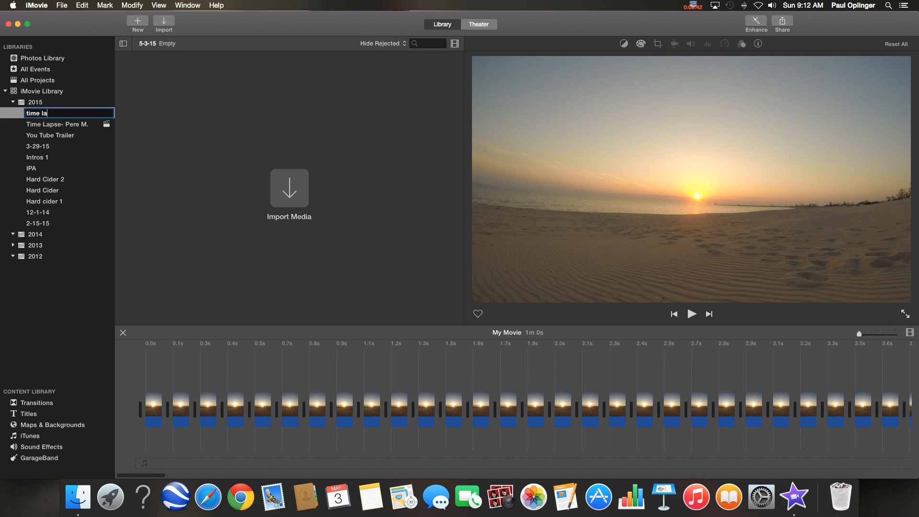
type("pse video")
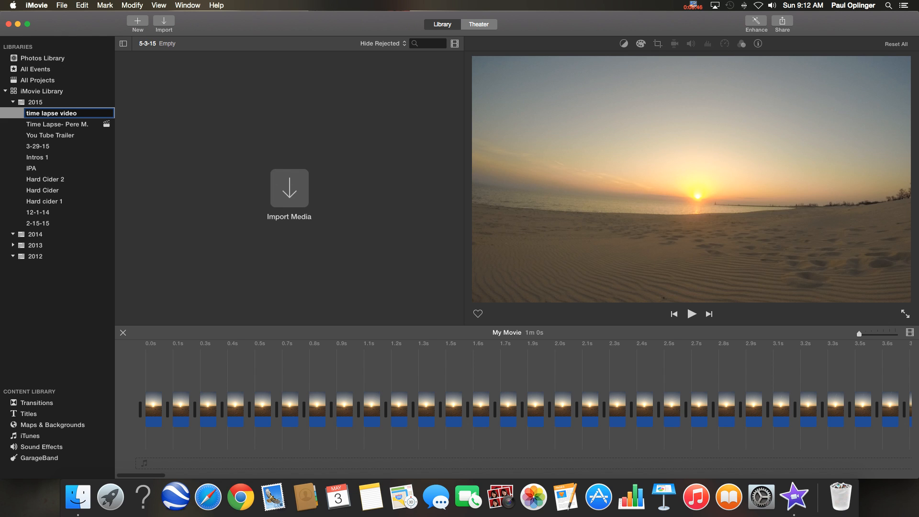
left_click(45, 179)
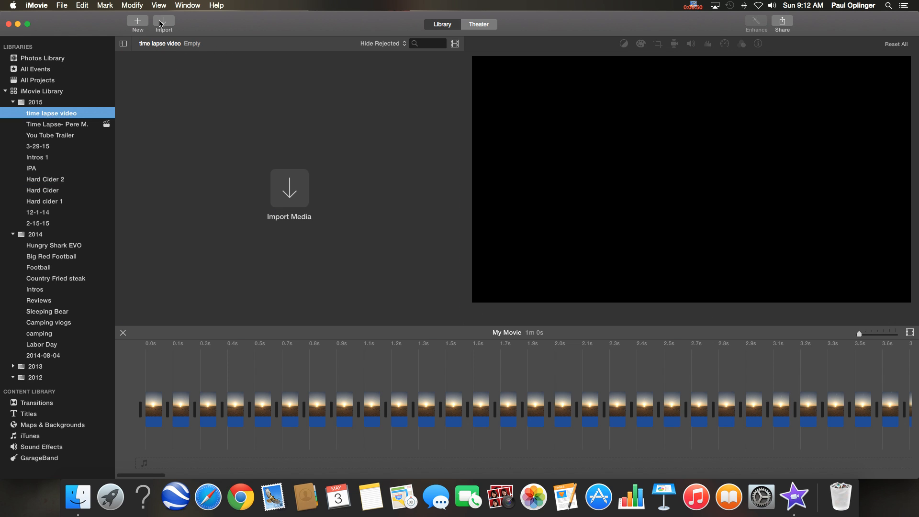
Import all supported photos from the Desktop 101GOPRO folder into the event.
left_click(163, 22)
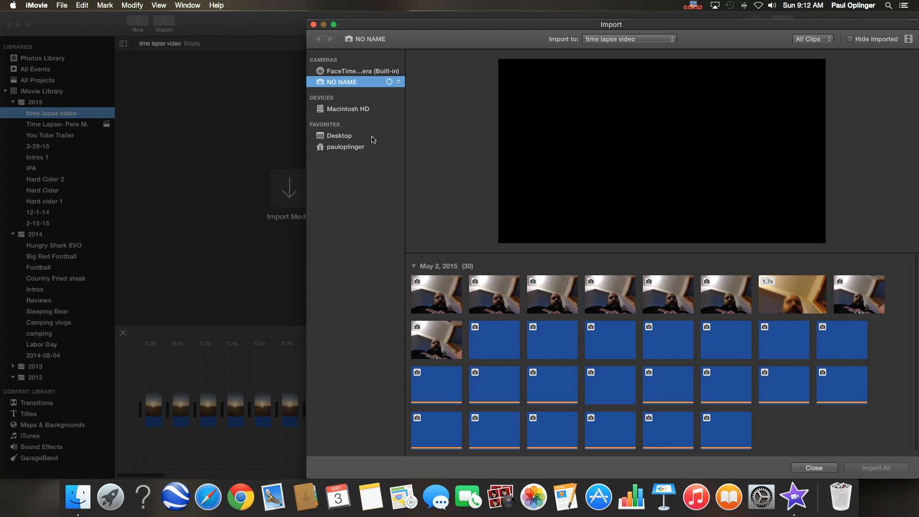
left_click(339, 135)
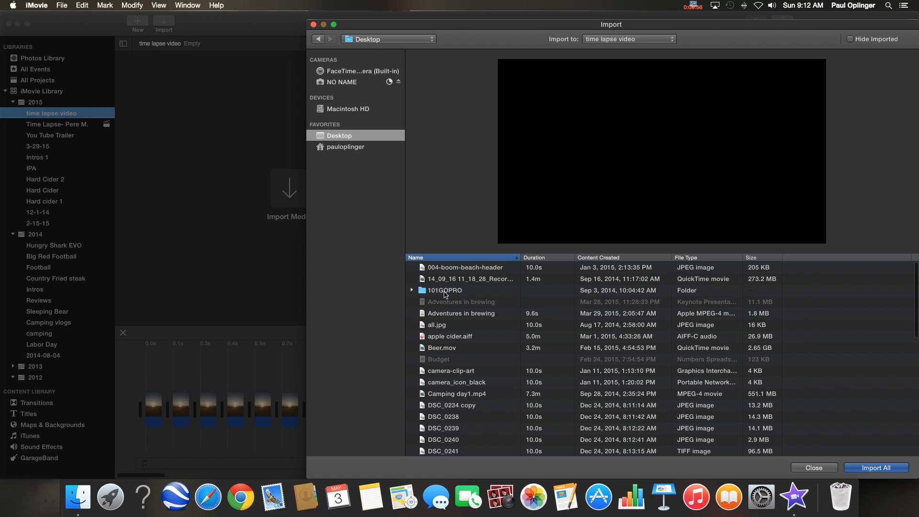
double_click(444, 291)
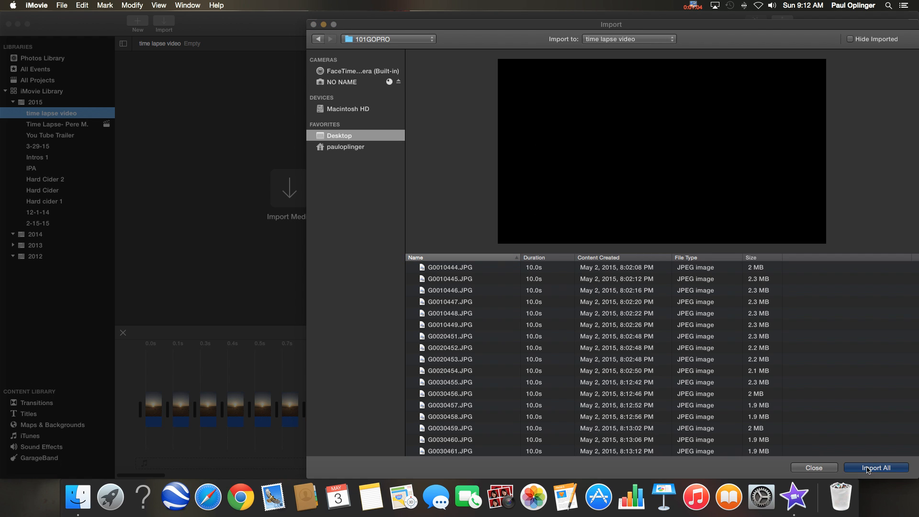
left_click(876, 468)
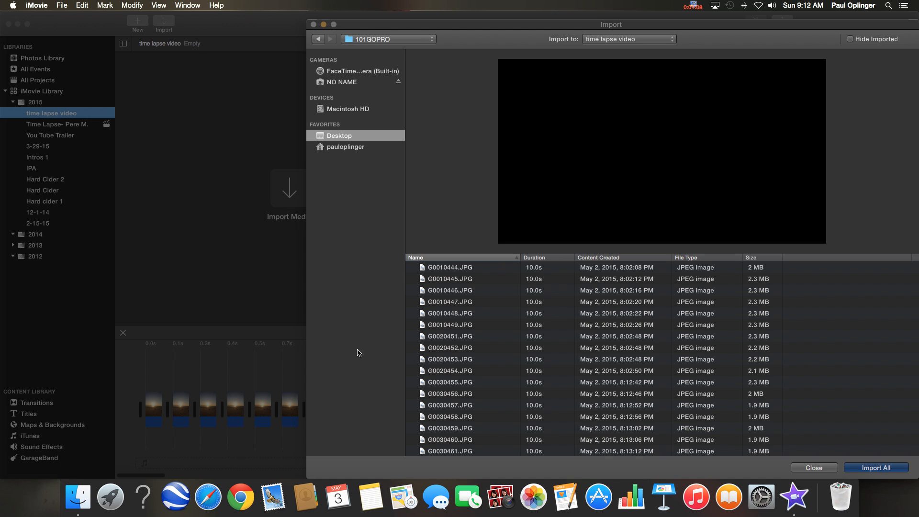
left_click(876, 467)
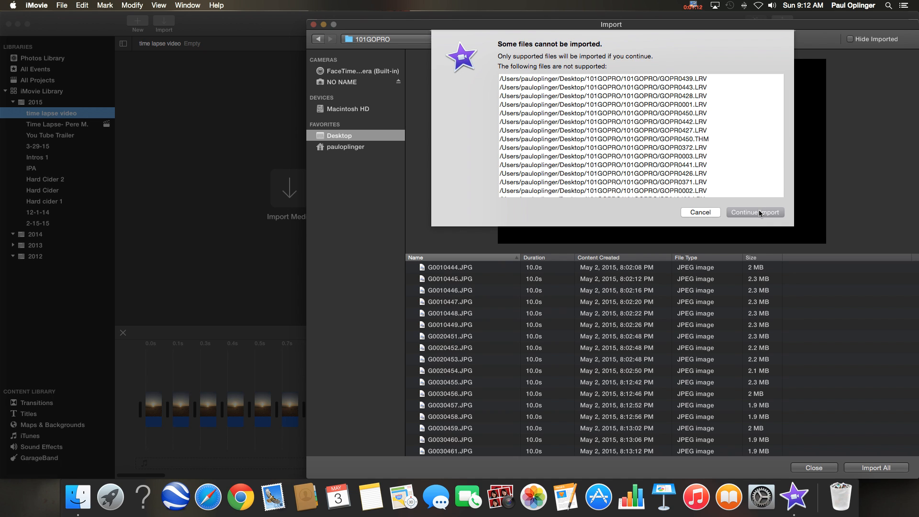
left_click(755, 213)
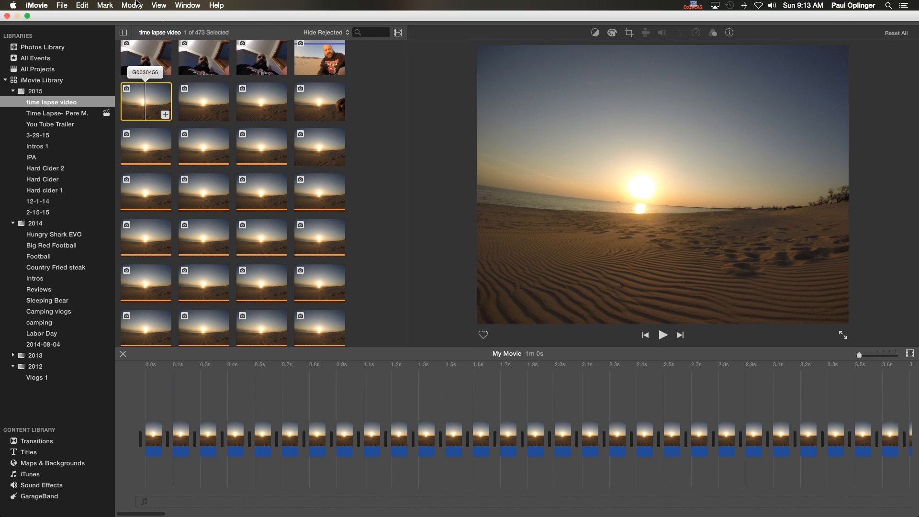
left_click(82, 6)
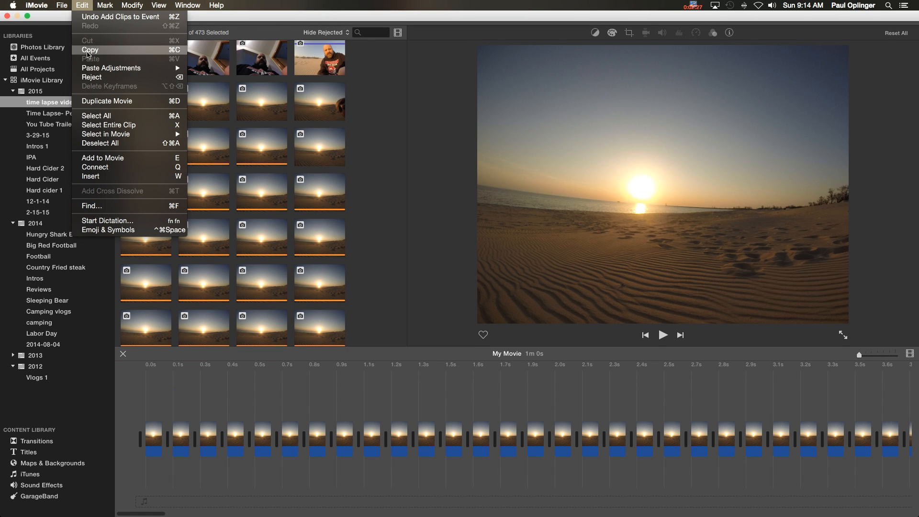
mouse_move(140, 123)
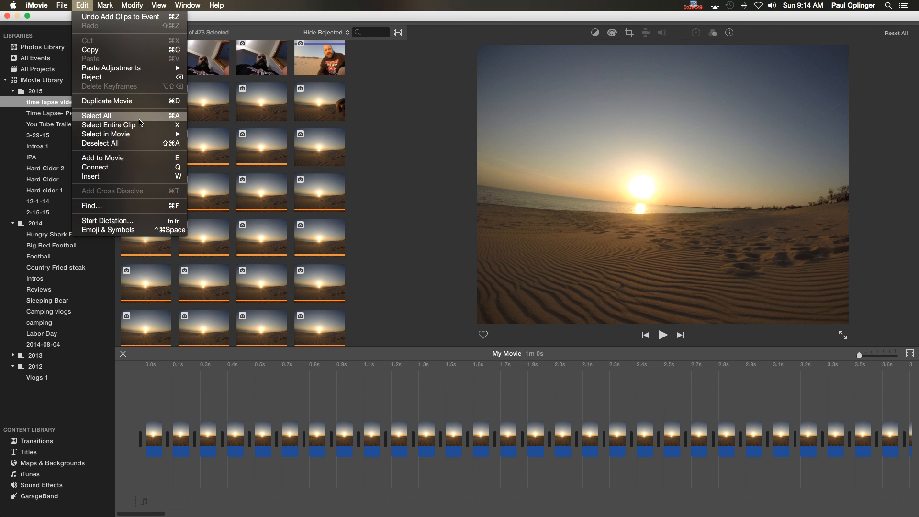
left_click(96, 116)
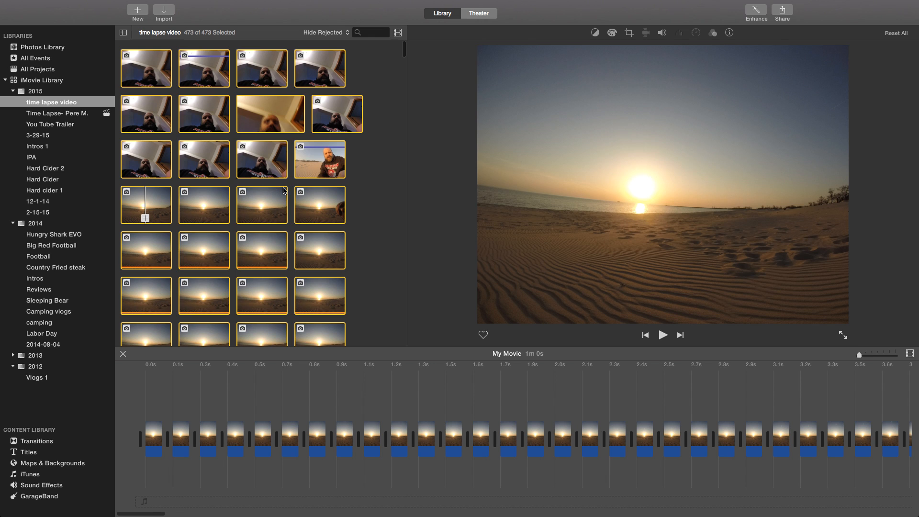
mouse_move(217, 191)
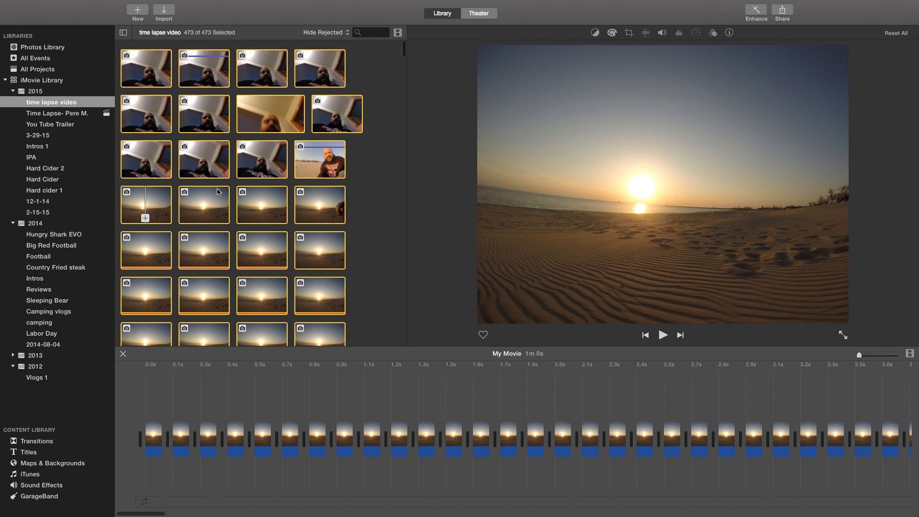
mouse_move(218, 155)
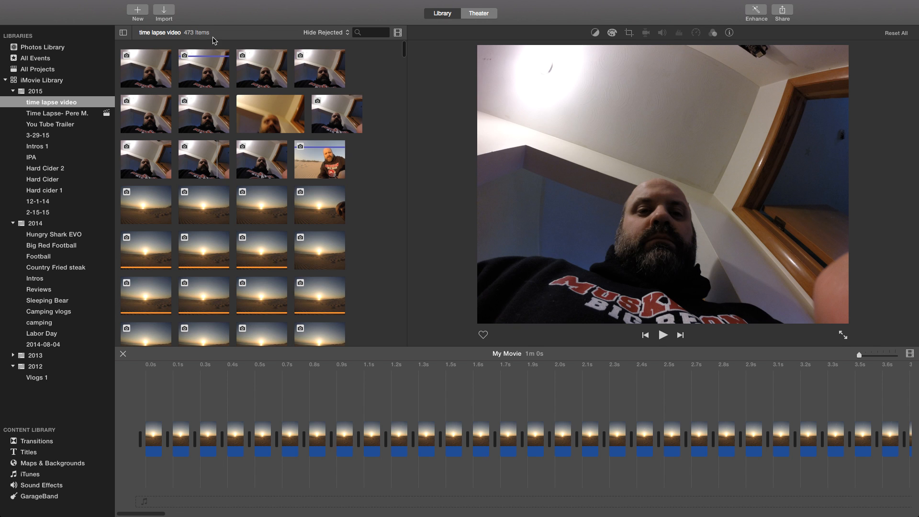
Create a new No Theme movie project named 'test video'.
left_click(137, 10)
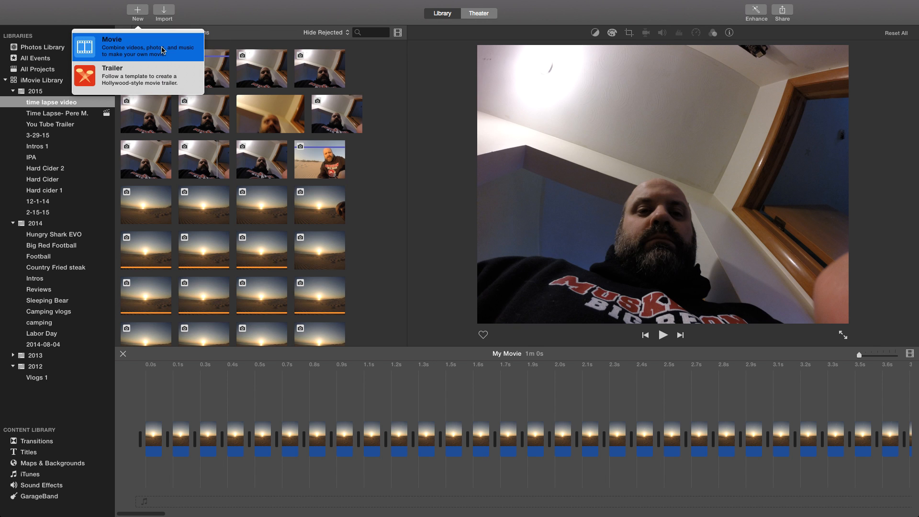
left_click(111, 39)
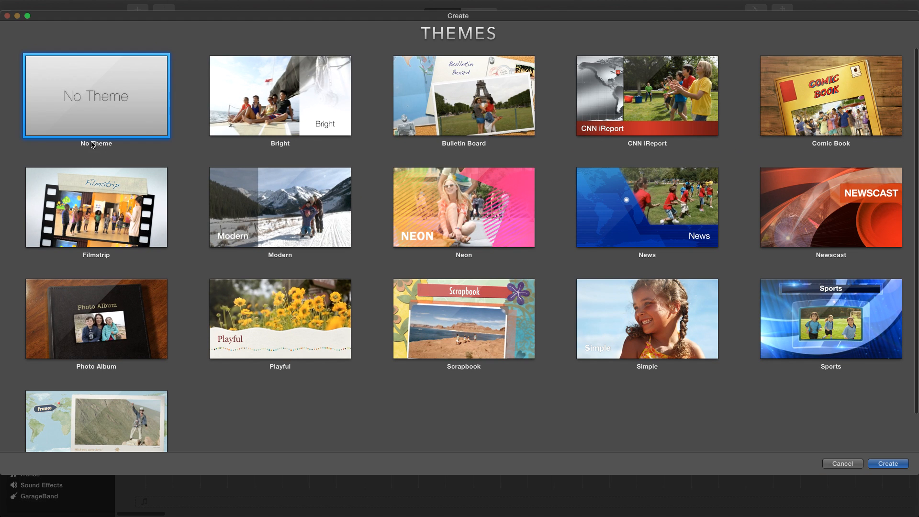
mouse_move(886, 463)
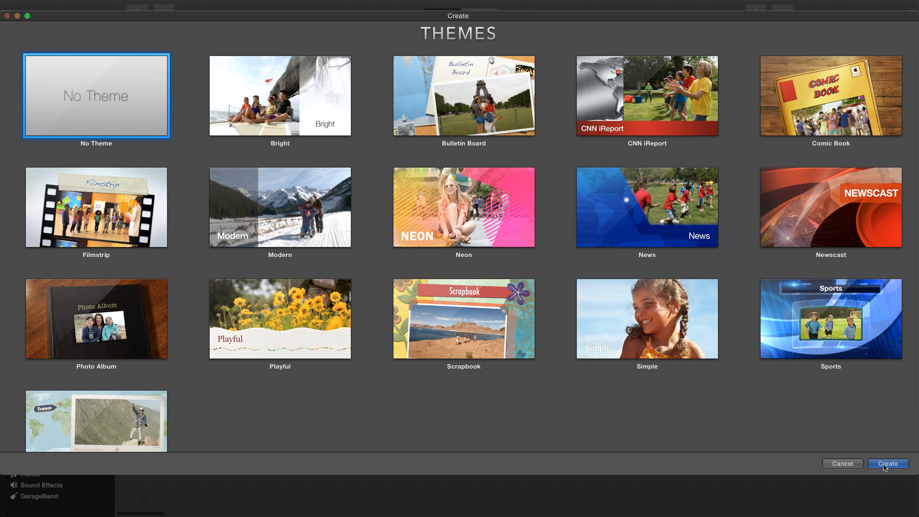
left_click(887, 464)
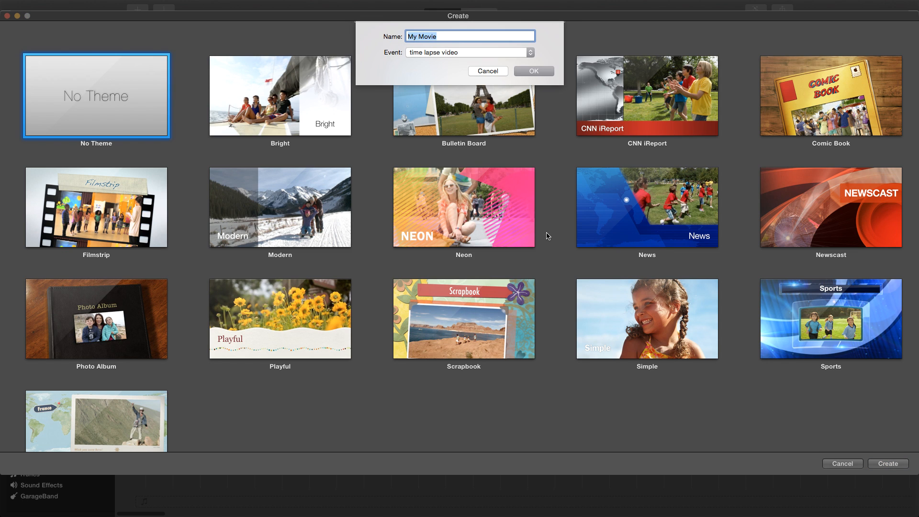
type("test")
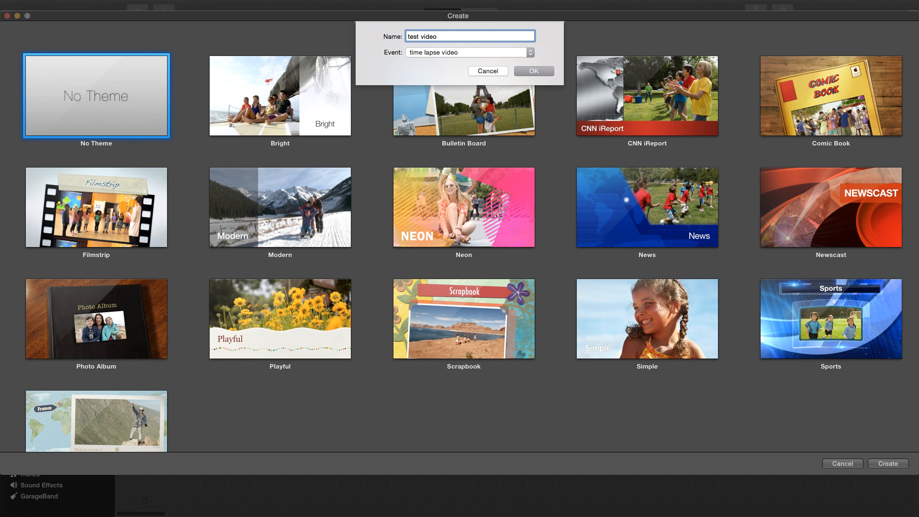
left_click(532, 71)
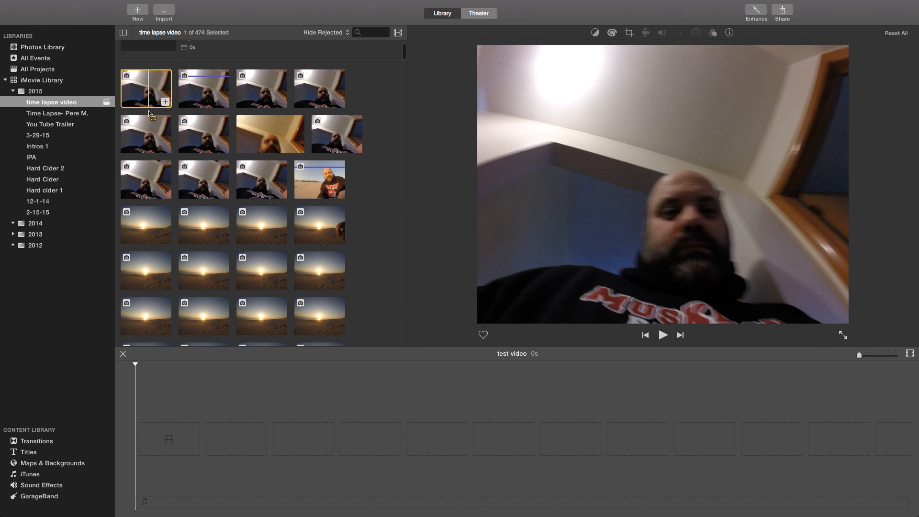
Move the first selfie clip and the remaining run of selfie clips to the trash.
right_click(145, 88)
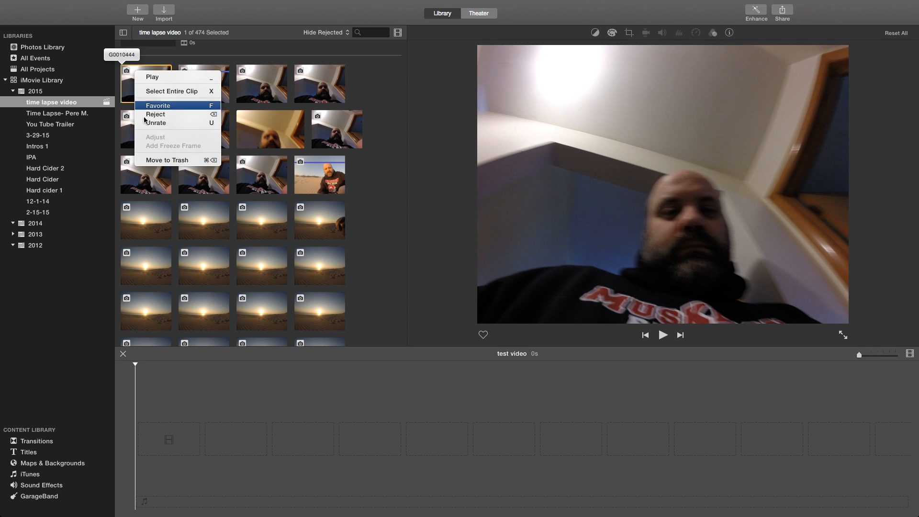
left_click(166, 160)
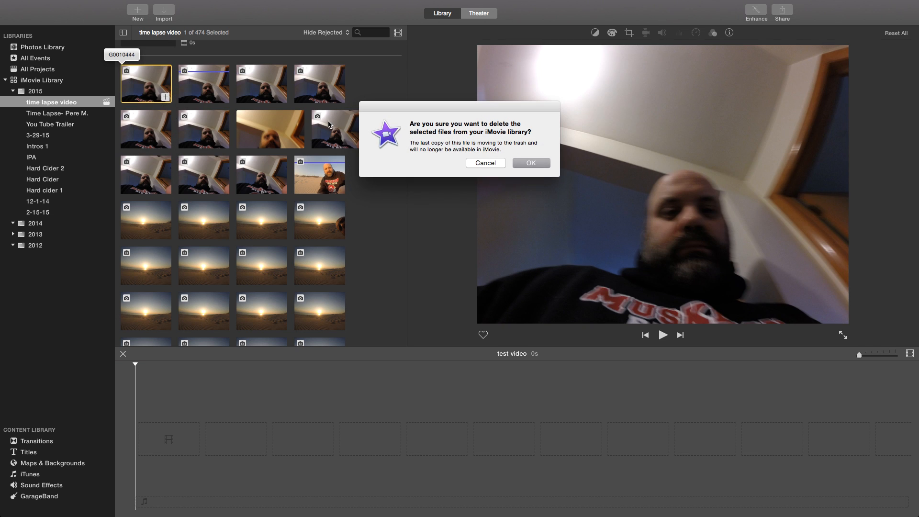
left_click(529, 163)
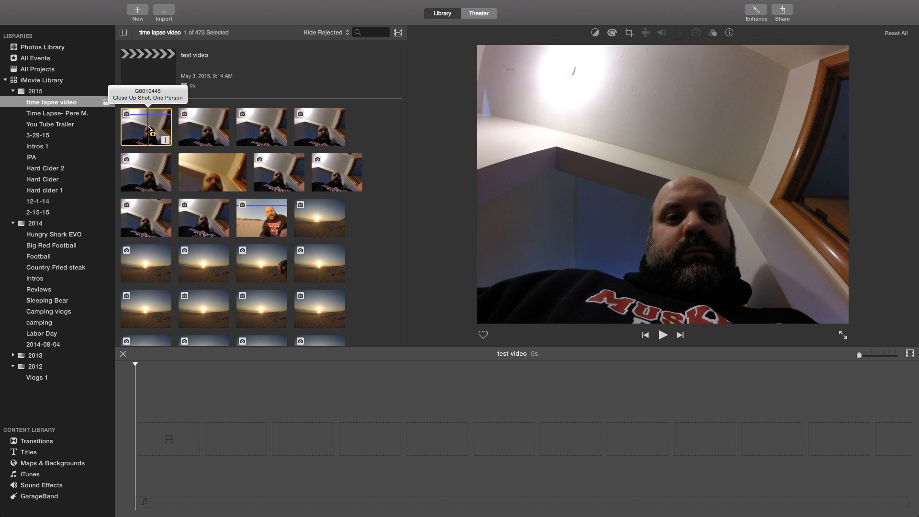
left_click(203, 126)
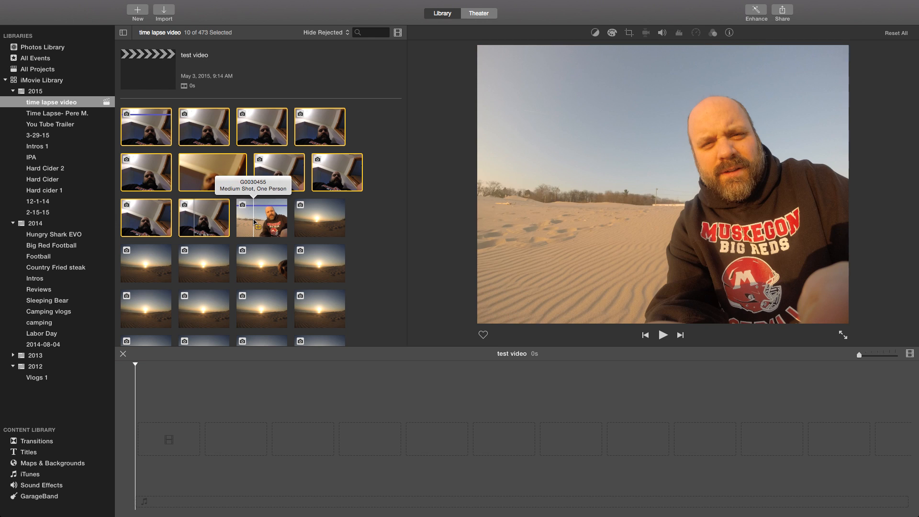
right_click(210, 172)
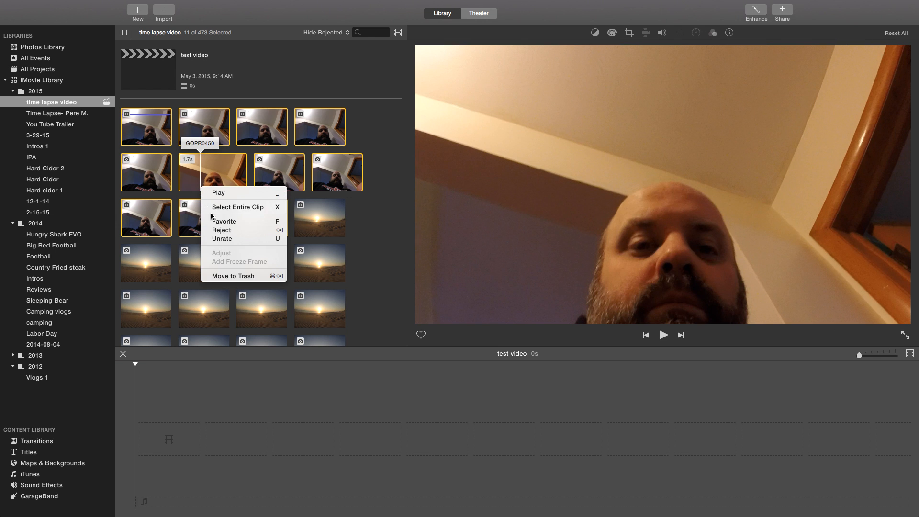
left_click(234, 276)
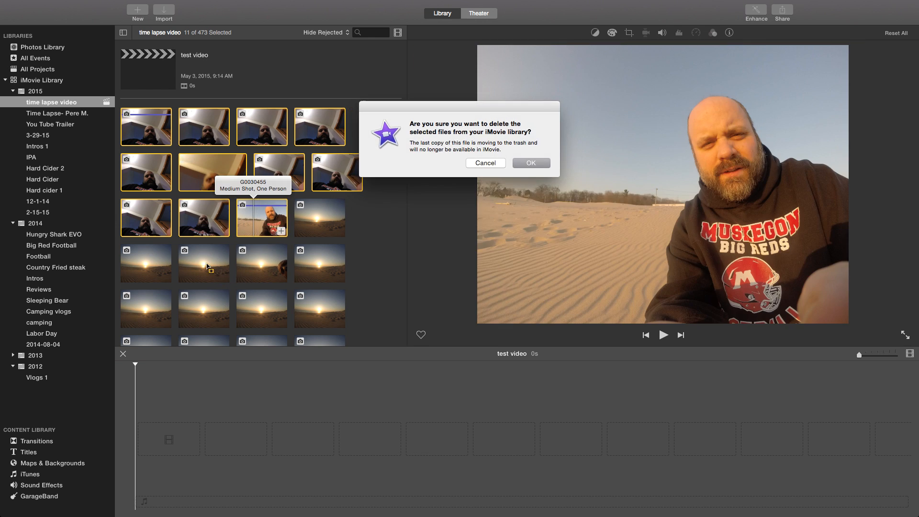
left_click(529, 164)
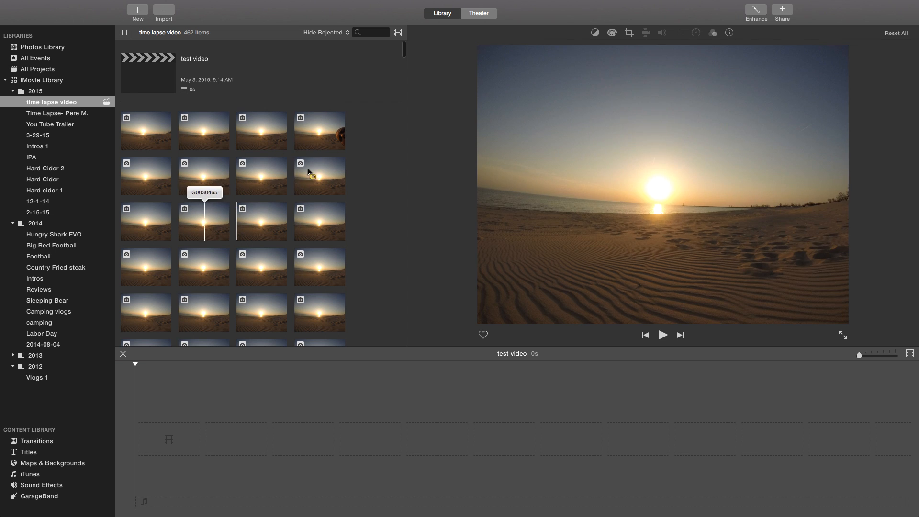
Delete the photo showing a hand and the sunset photo with a face in frame.
right_click(320, 122)
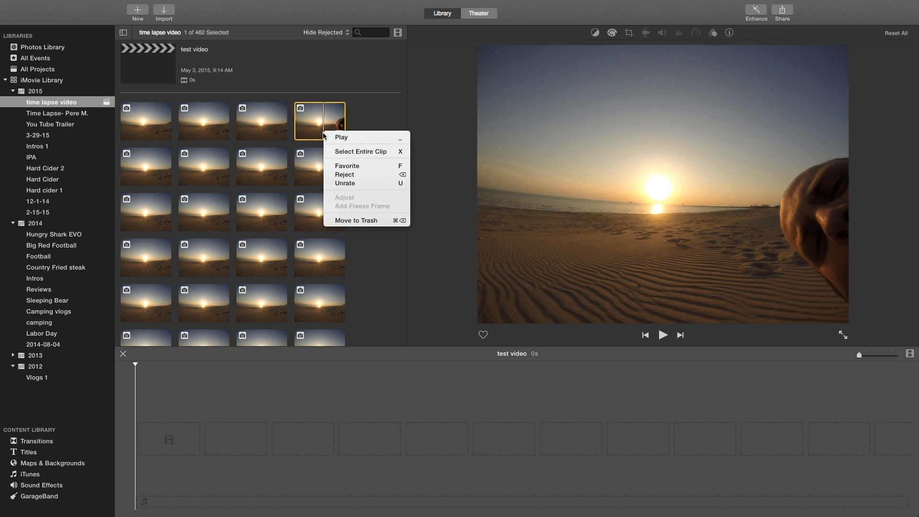
mouse_move(359, 226)
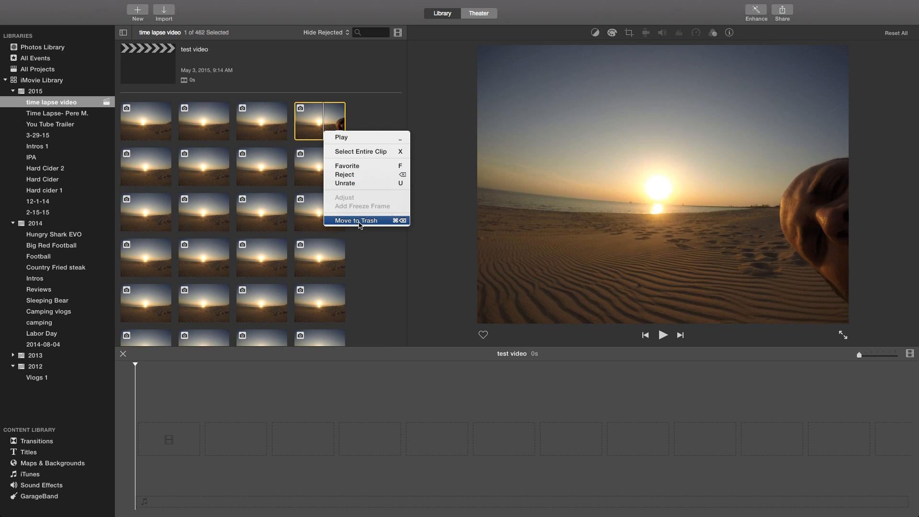
left_click(354, 221)
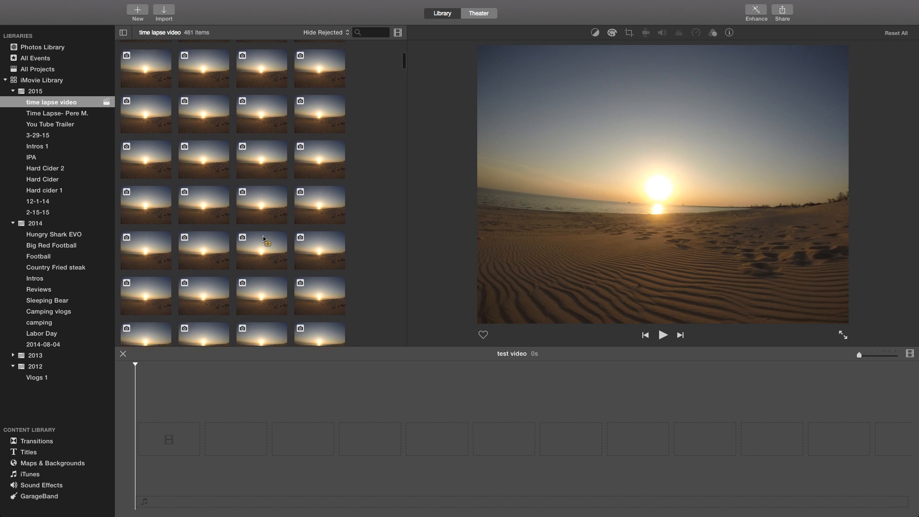
scroll("down", 3)
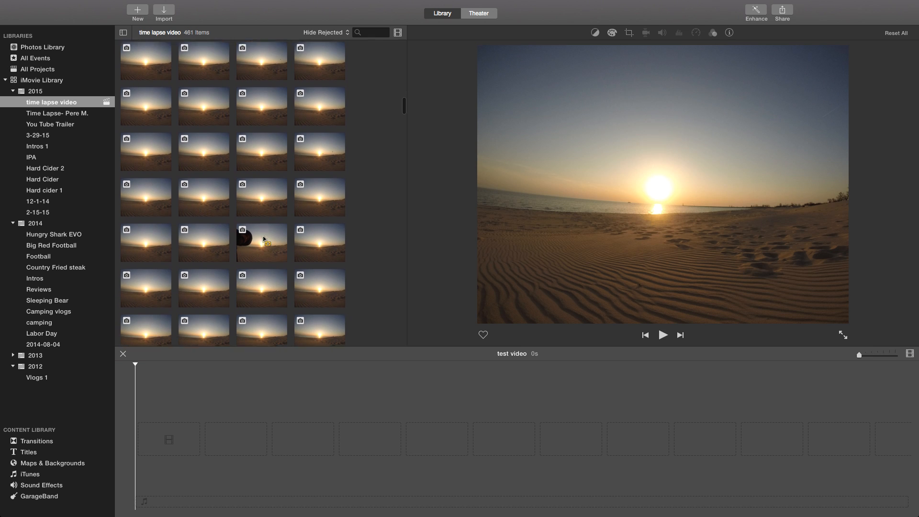
left_click(260, 224)
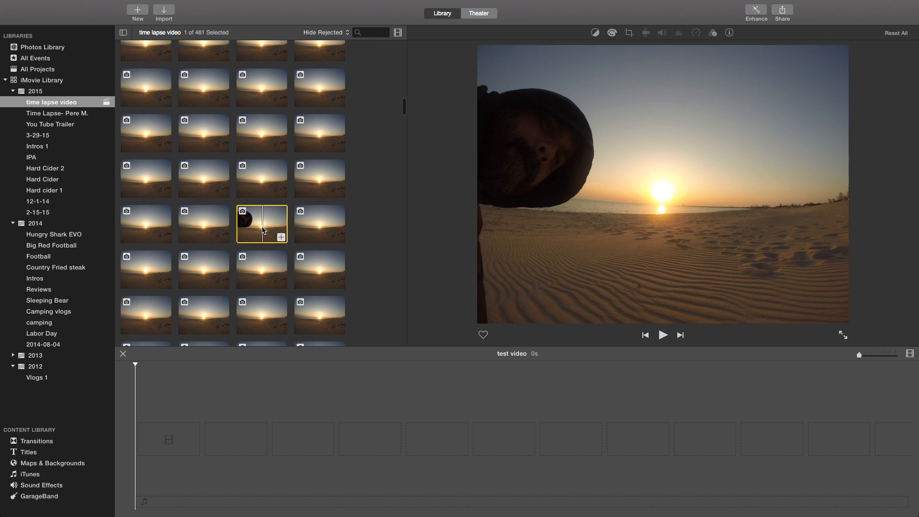
right_click(261, 224)
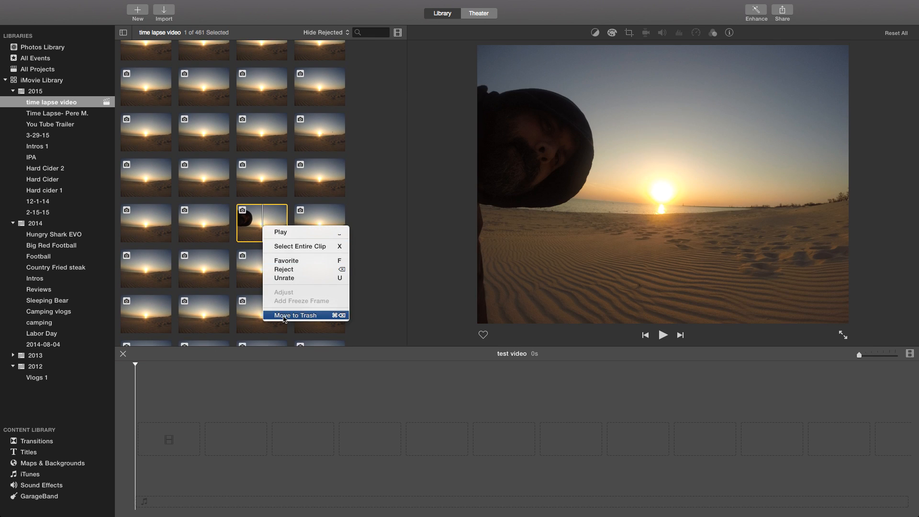
left_click(296, 315)
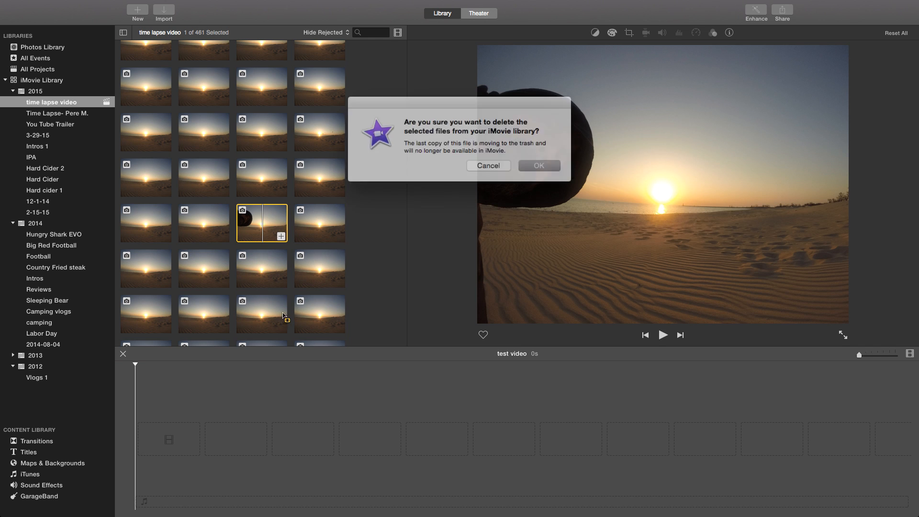
left_click(537, 166)
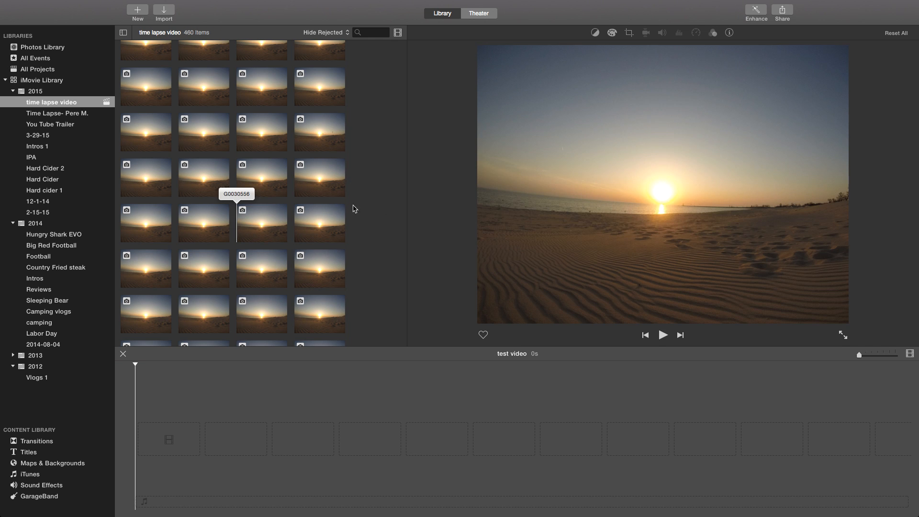
Delete the final face shots at the end of the event, leaving 458 sunset photos.
scroll("down", 3)
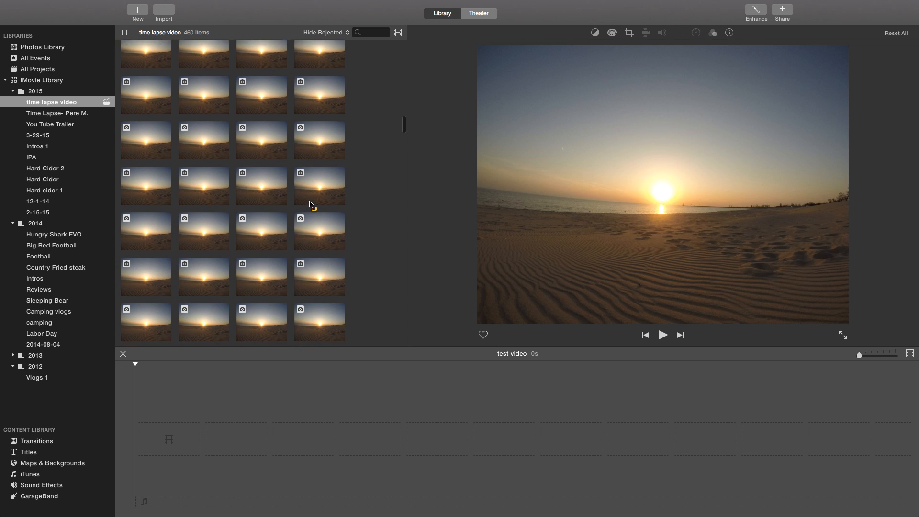
scroll("down", 3)
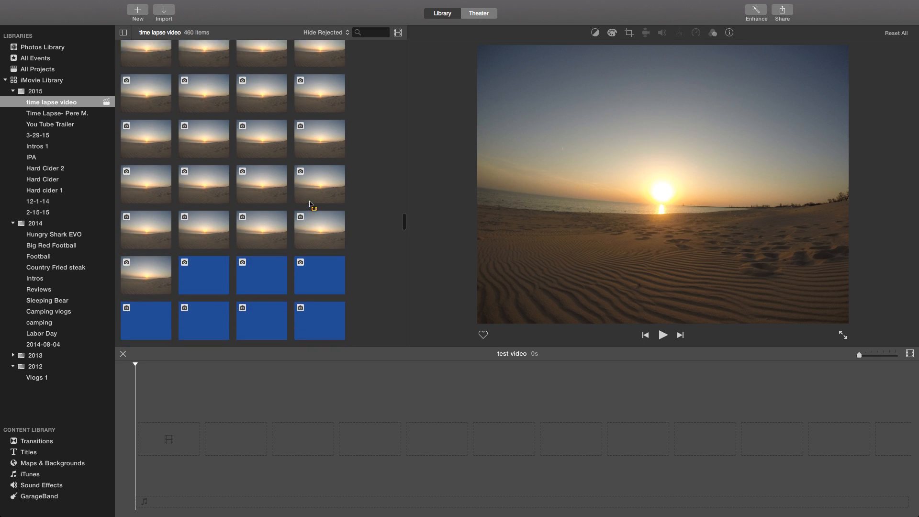
scroll("down", 3)
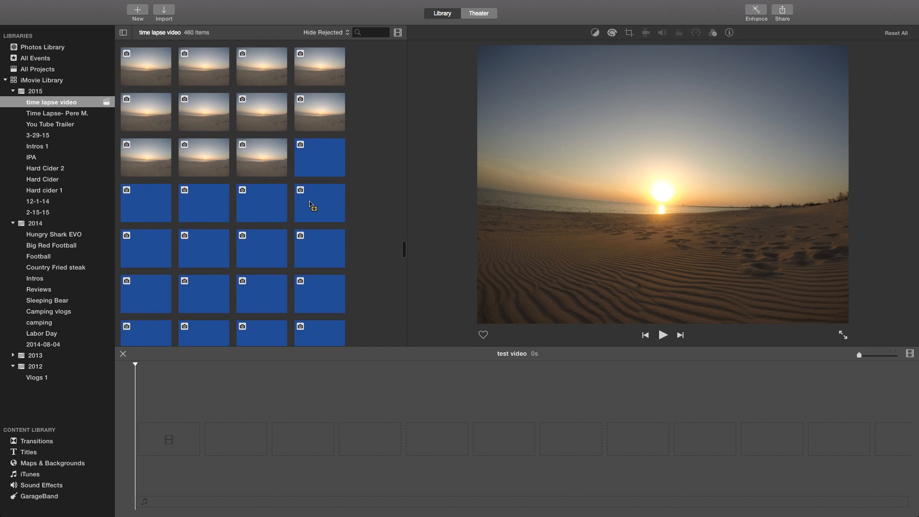
scroll("down", 3)
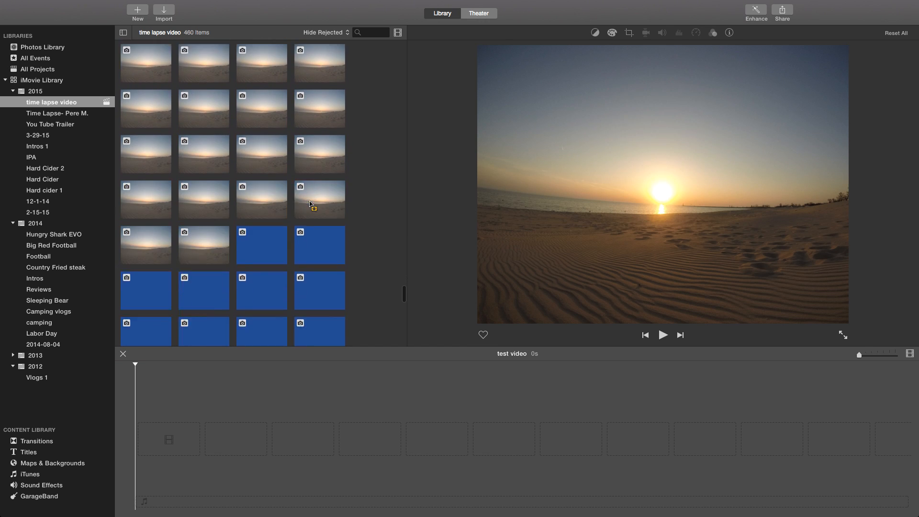
scroll("down", 3)
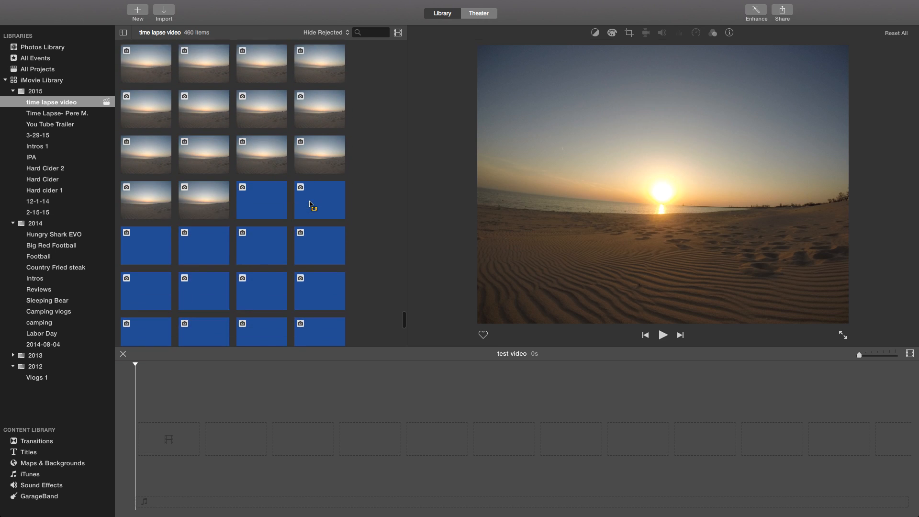
scroll("down", 3)
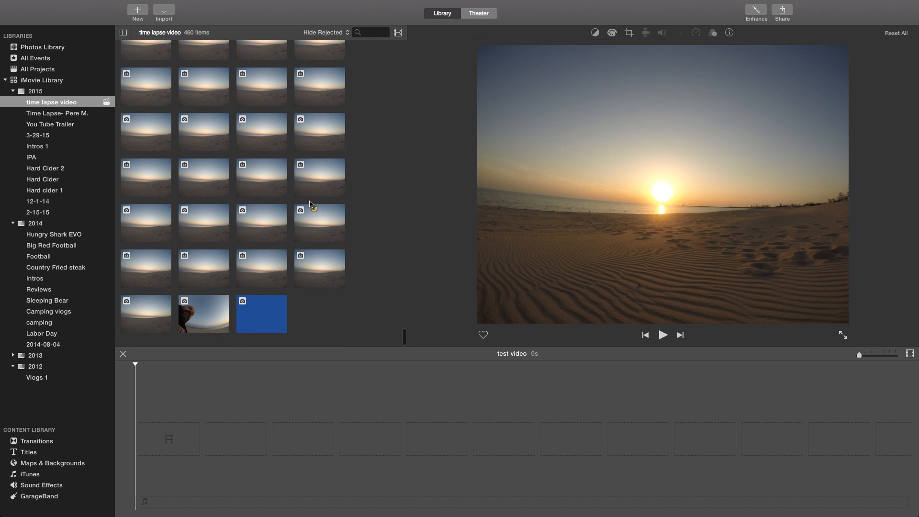
right_click(203, 313)
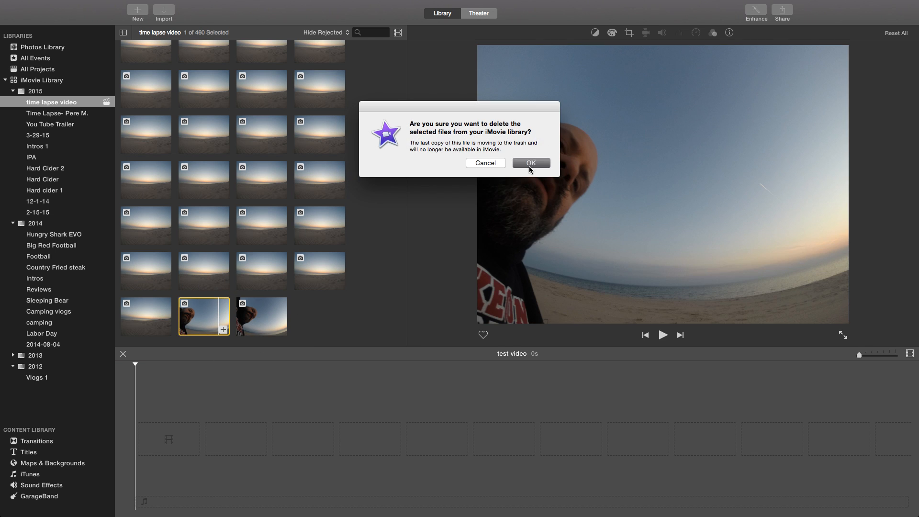
left_click(529, 162)
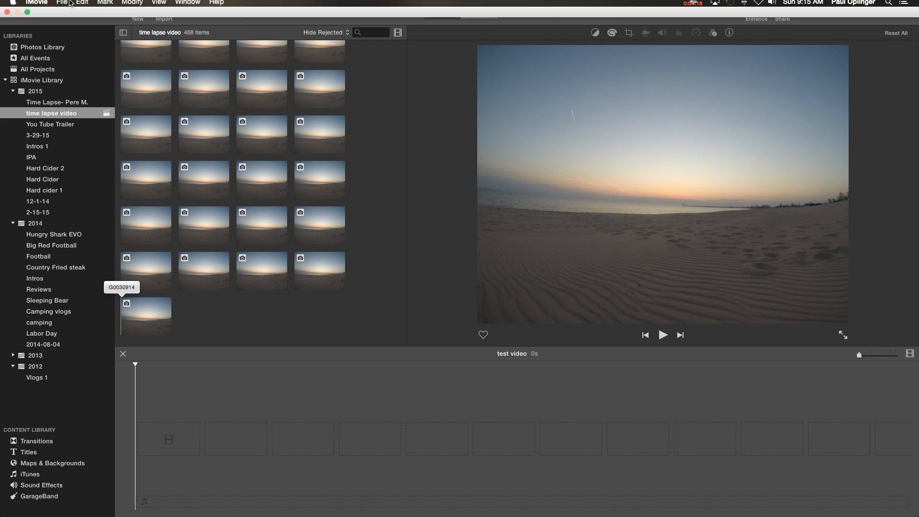
Select all 457 sunset photos and add them to the test video timeline.
left_click(81, 5)
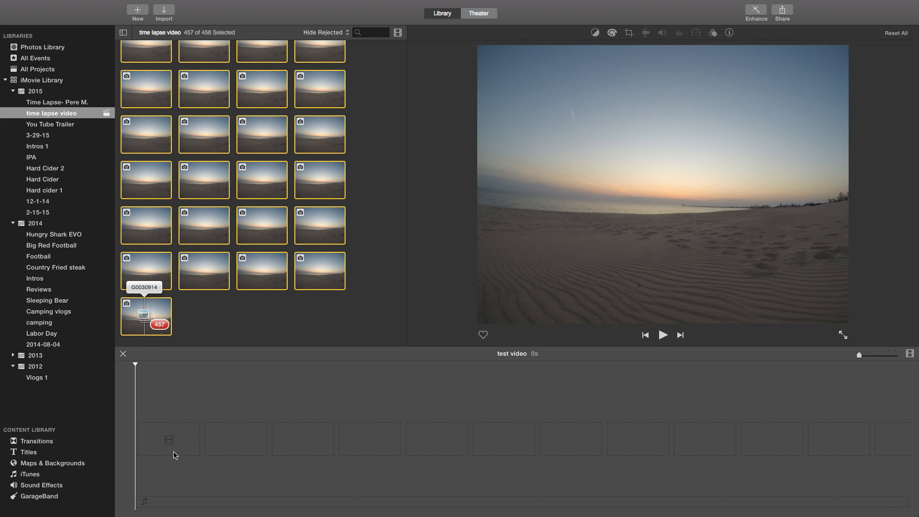
left_click_drag(145, 316, 185, 440)
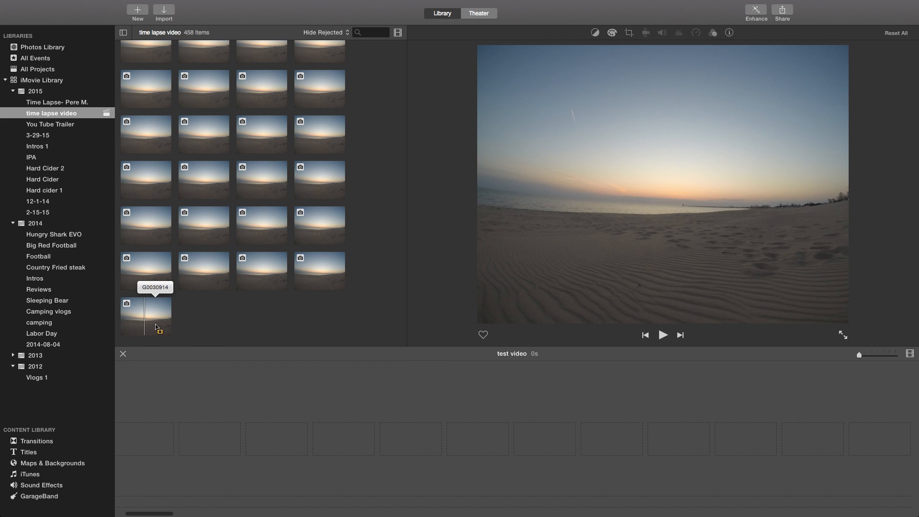
left_click(145, 316)
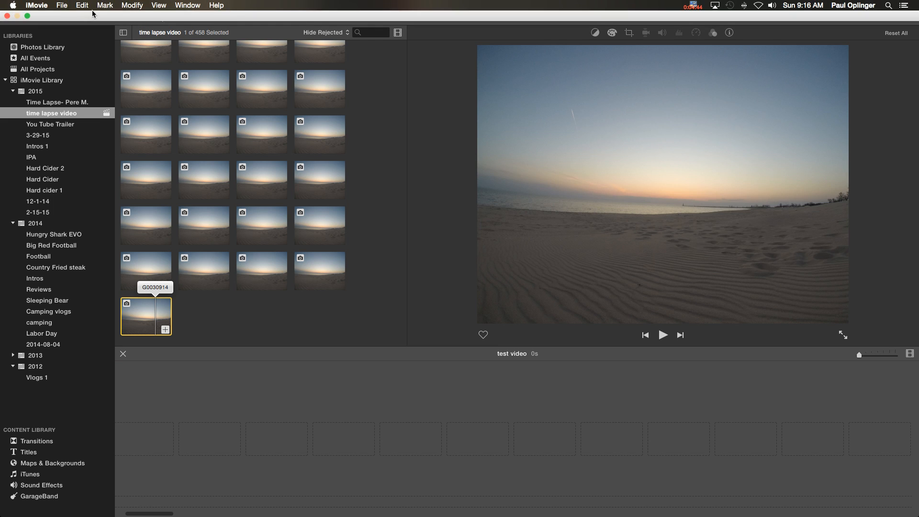
left_click(81, 5)
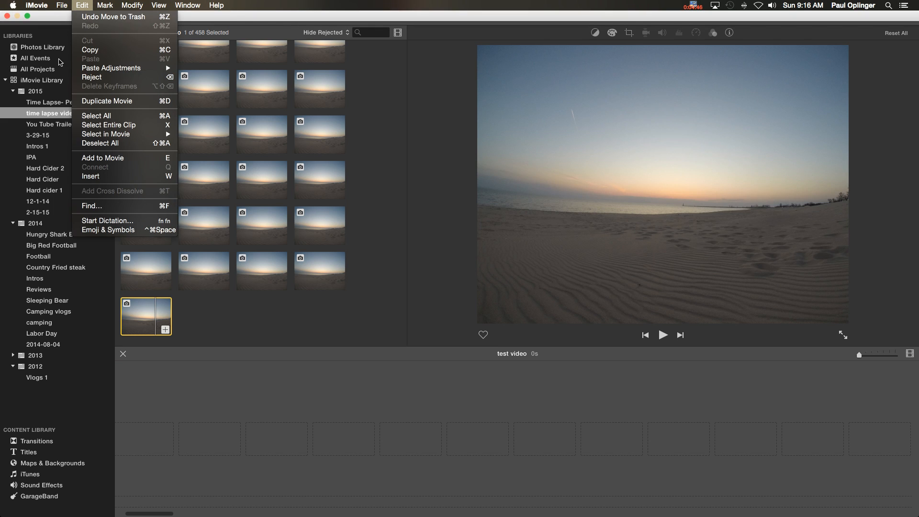
mouse_move(96, 116)
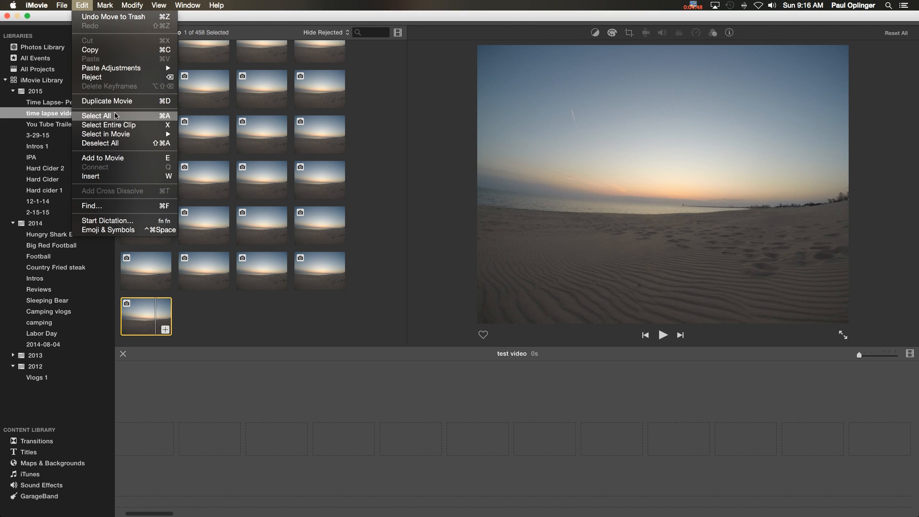
left_click(96, 116)
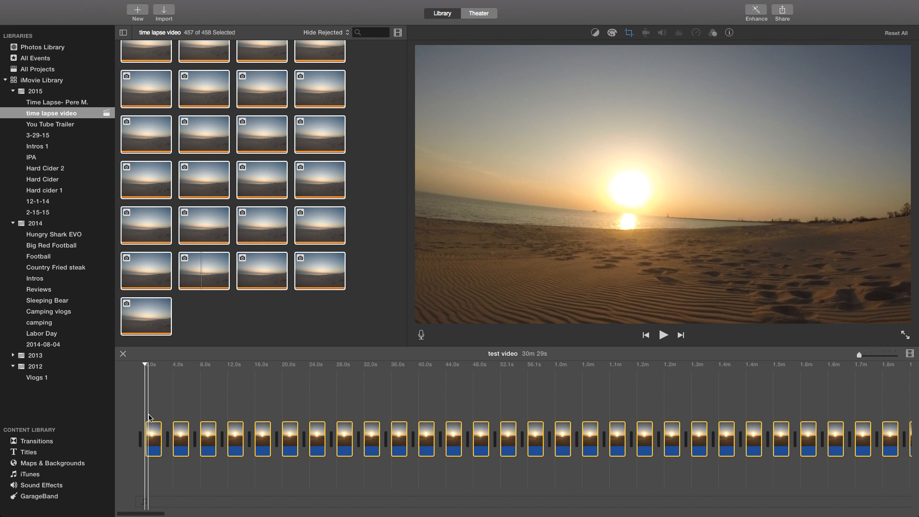
Set the timeline photos' cropping to Crop to Fill instead of Ken Burns.
left_click(285, 428)
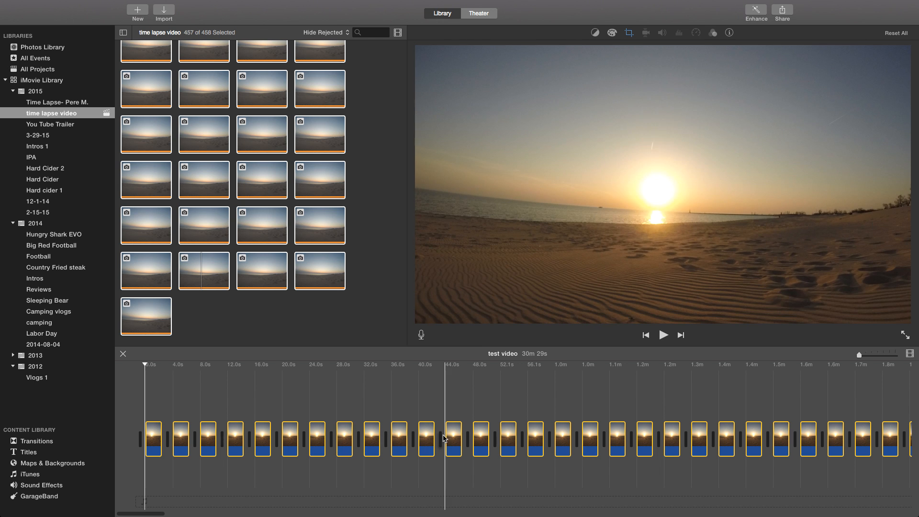
left_click(651, 439)
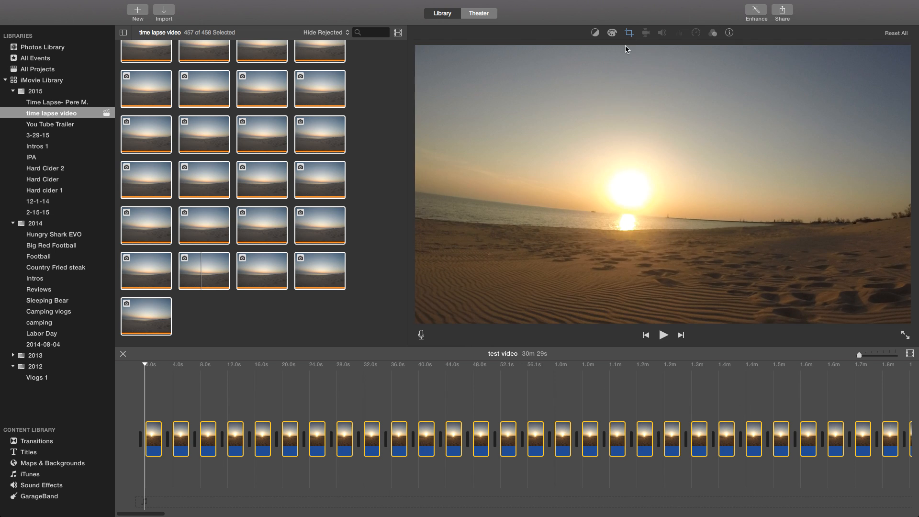
mouse_move(628, 32)
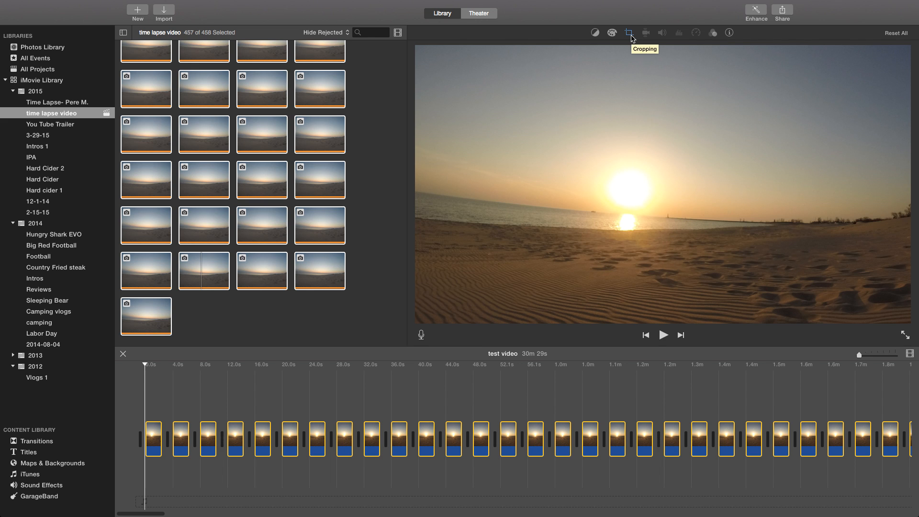
left_click(628, 33)
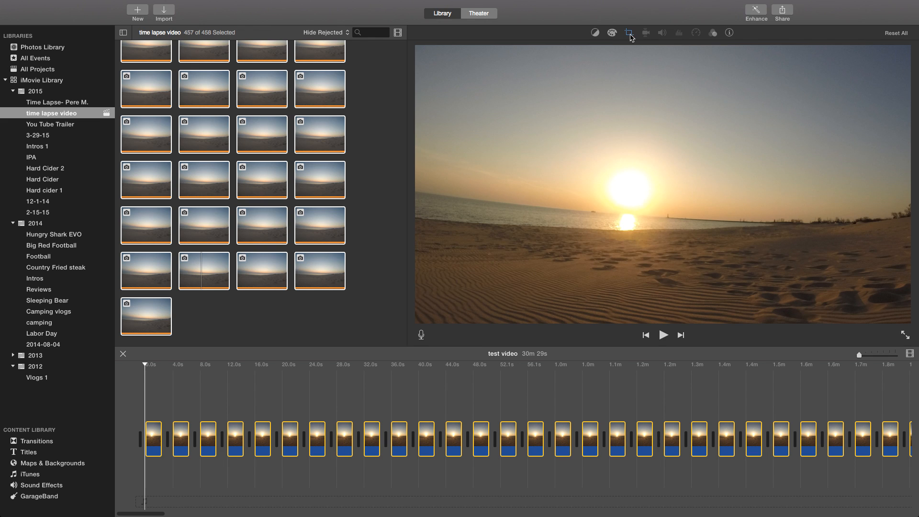
left_click(629, 32)
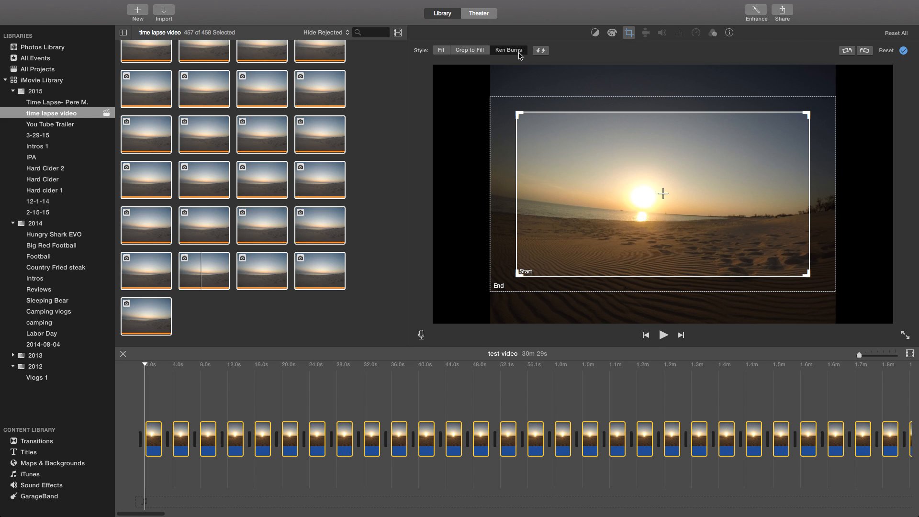
mouse_move(518, 53)
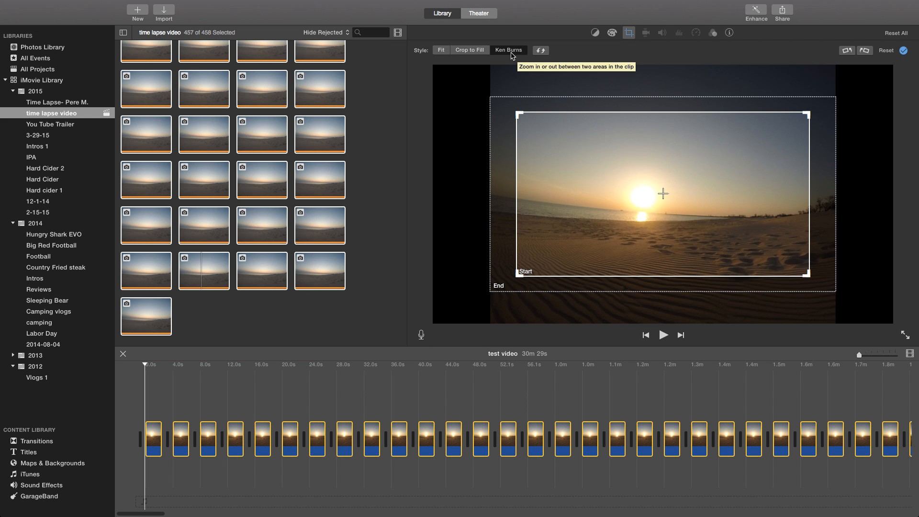
mouse_move(468, 50)
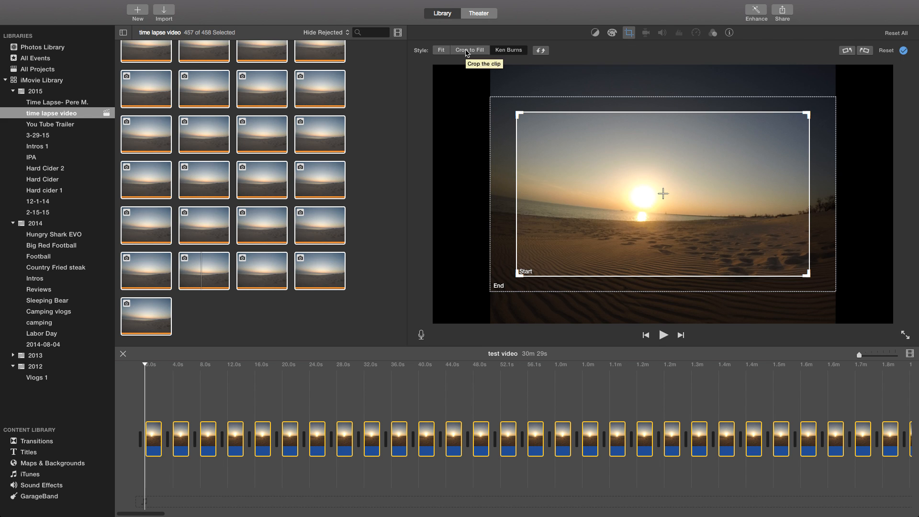
left_click(469, 50)
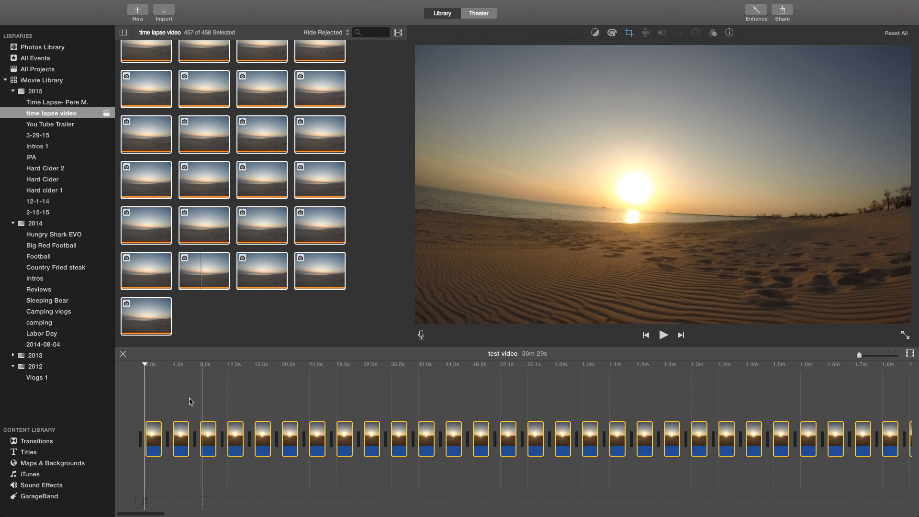
left_click(617, 440)
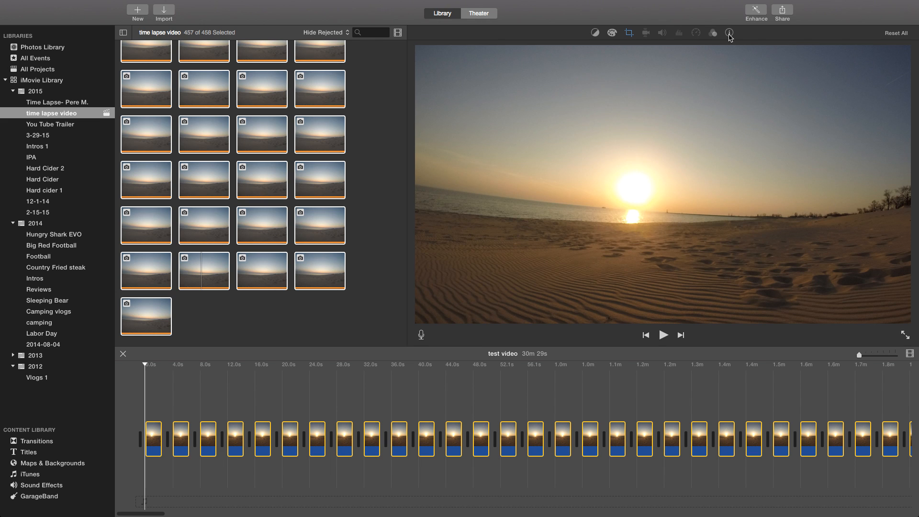
Enter 0.1 in the clip Duration field, then play and pause the preview.
left_click(730, 33)
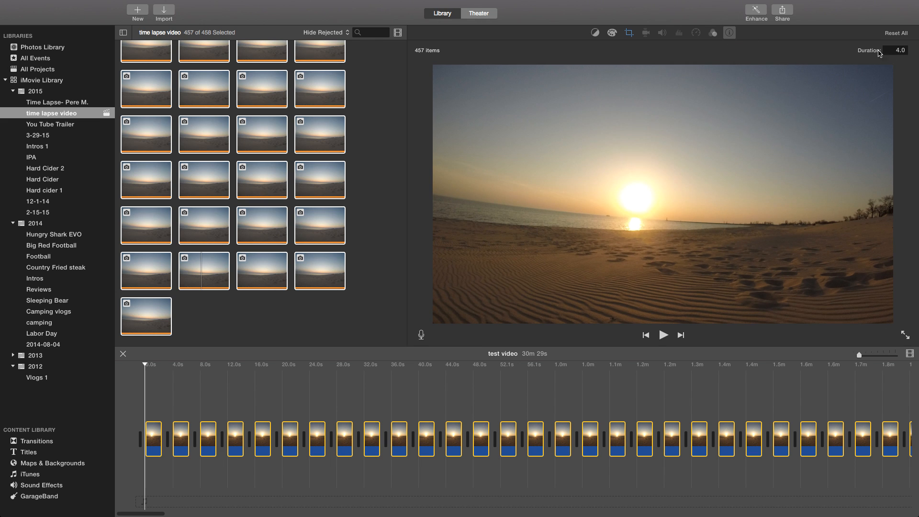
left_click(896, 49)
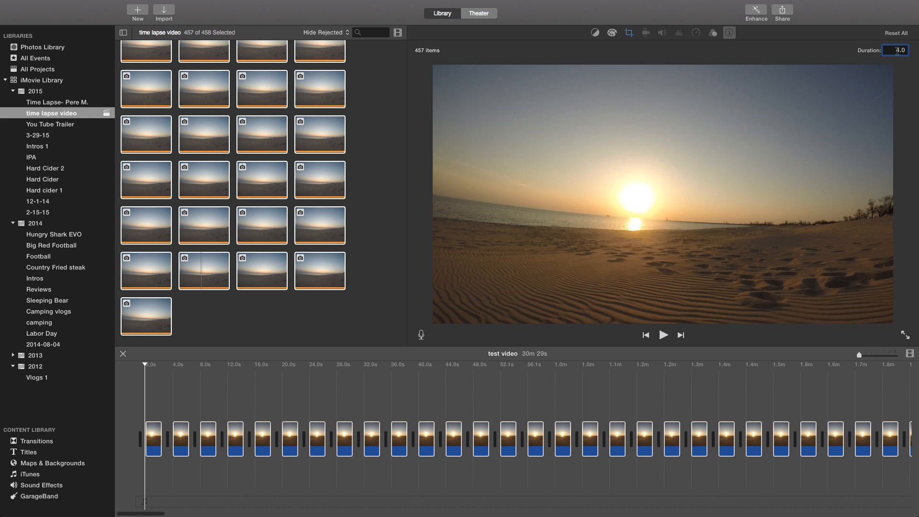
type("0.1")
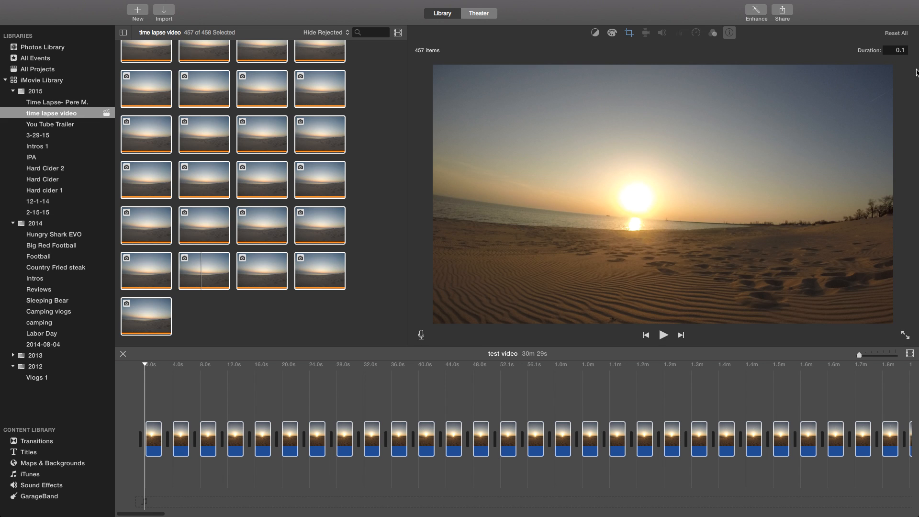
left_click(171, 437)
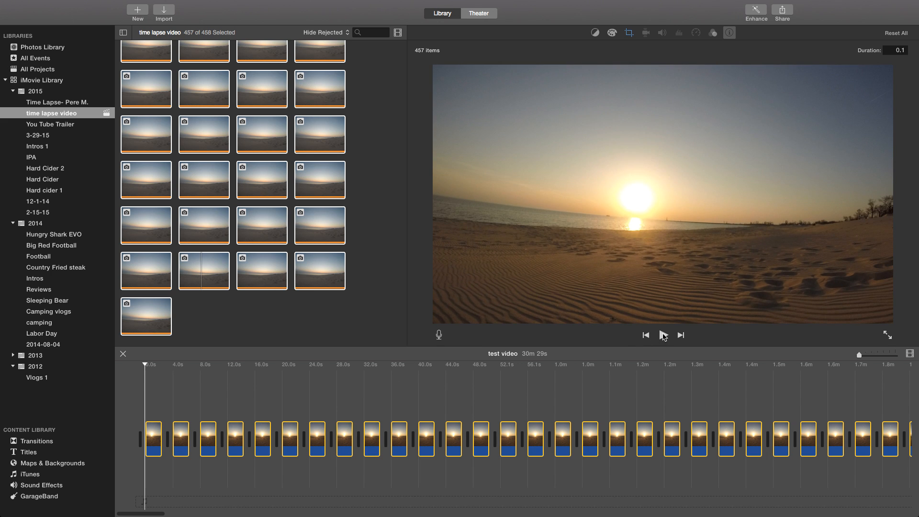
left_click(663, 335)
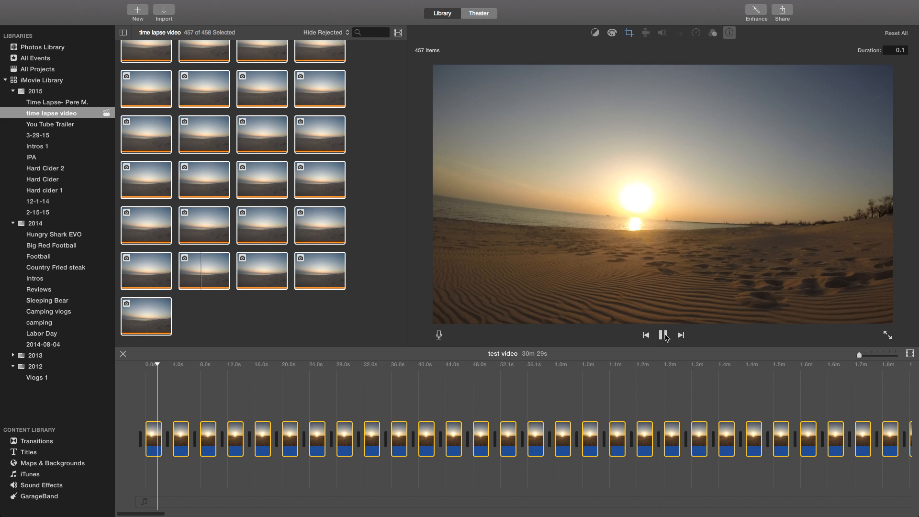
left_click(664, 335)
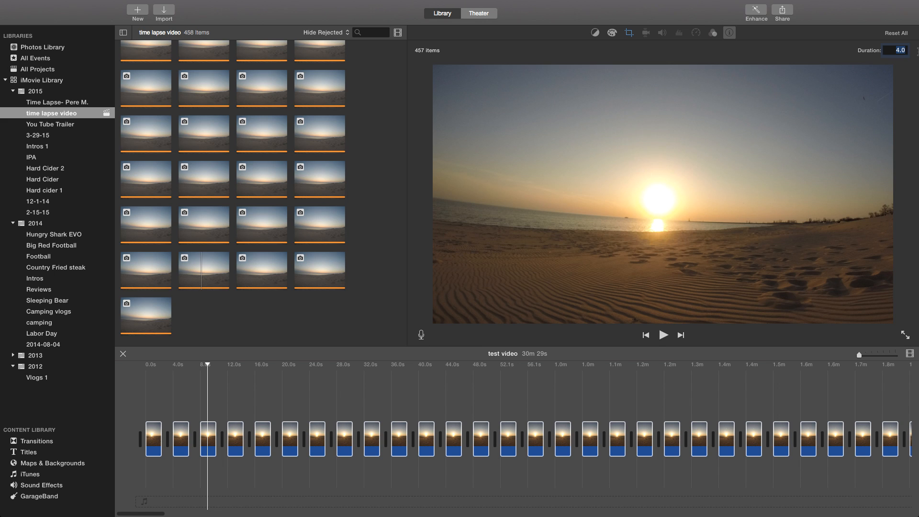
Set every photo to 0.1 seconds for a 1m 1s movie and play the time-lapse.
type("0.1")
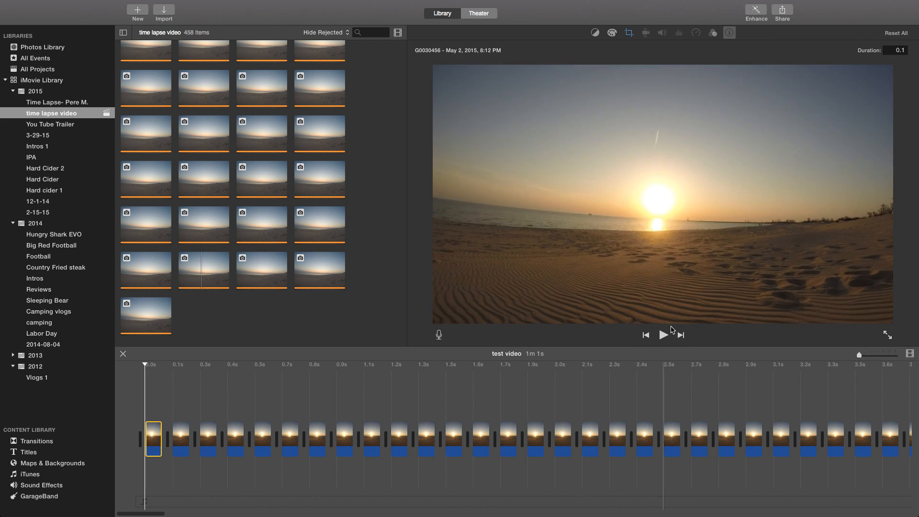
left_click(662, 335)
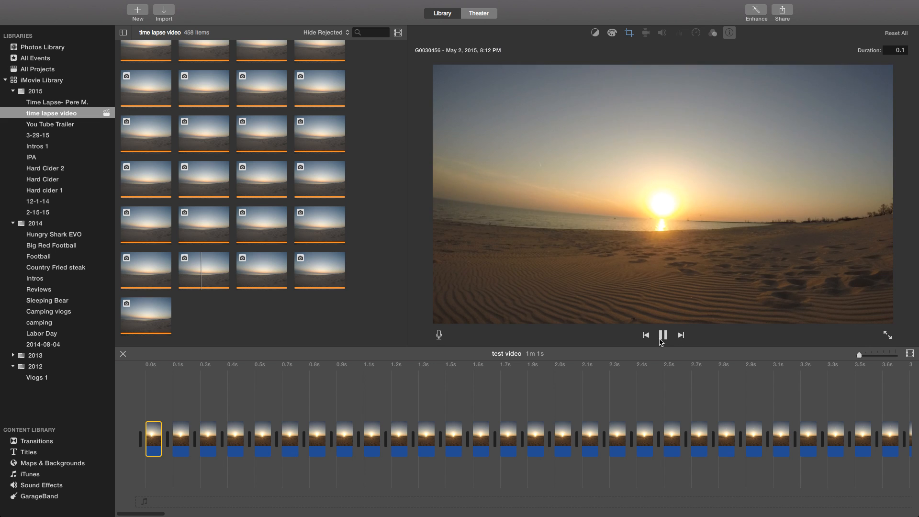
mouse_move(662, 335)
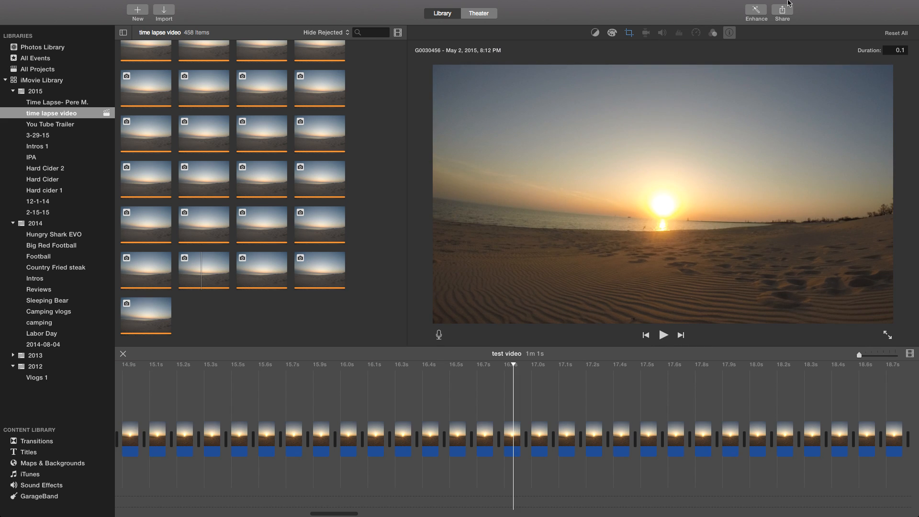
mouse_move(755, 9)
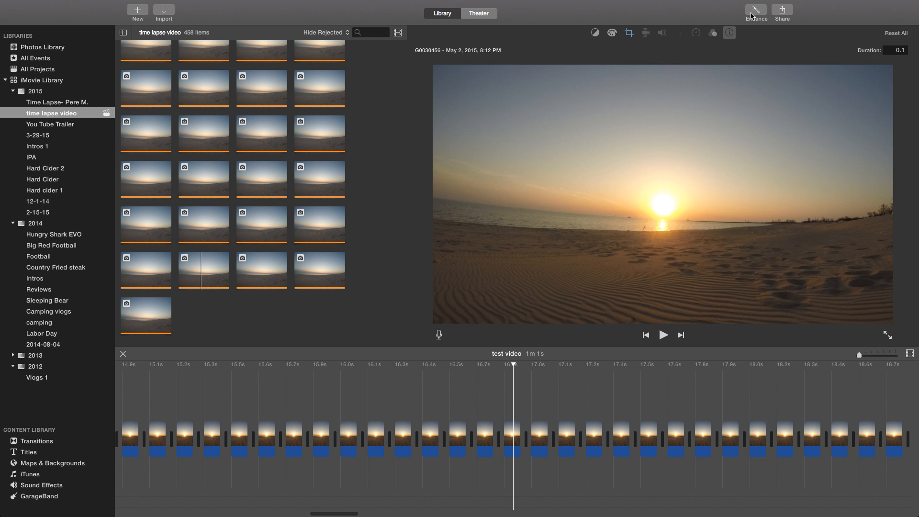